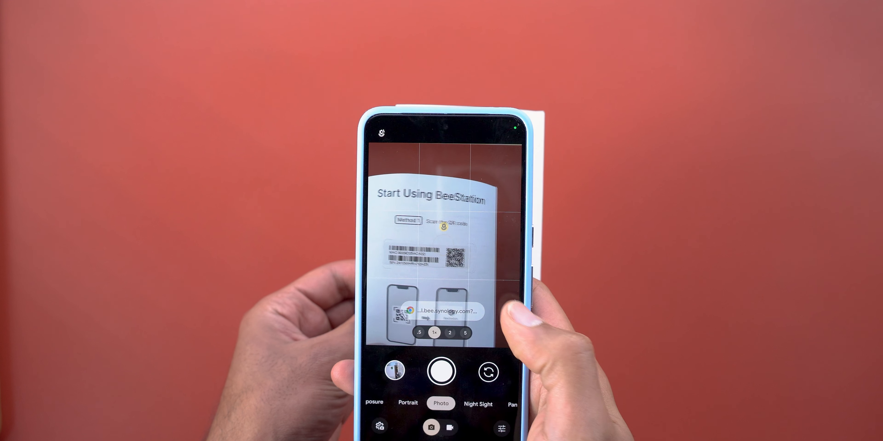
Open the BeeStation portal from the code, accept cookies and sign in with Google.
click(441, 312)
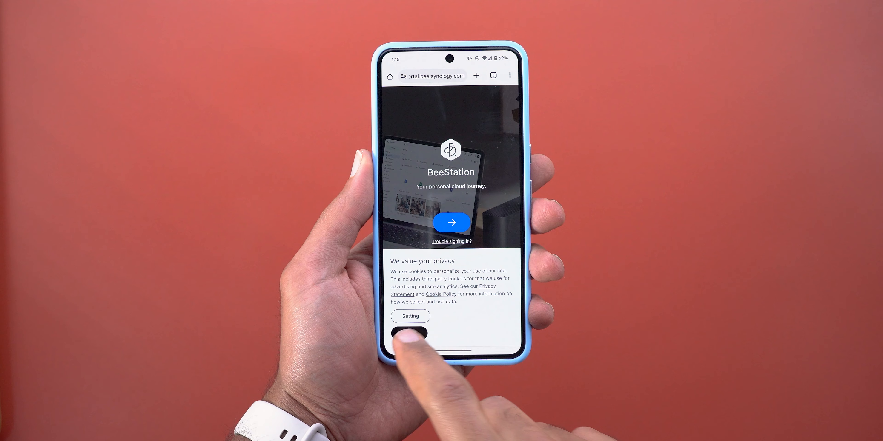
click(451, 222)
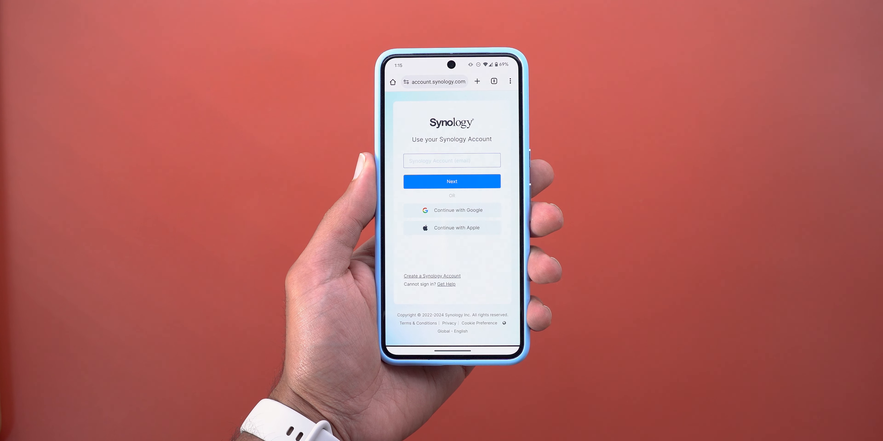
click(451, 210)
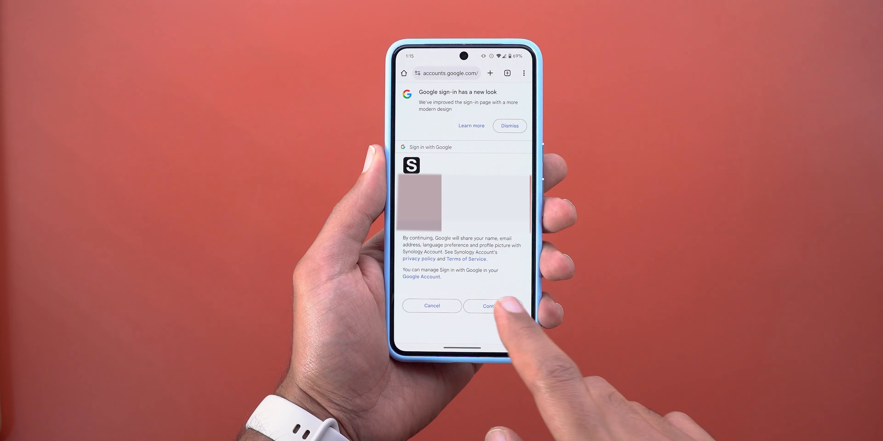
click(487, 306)
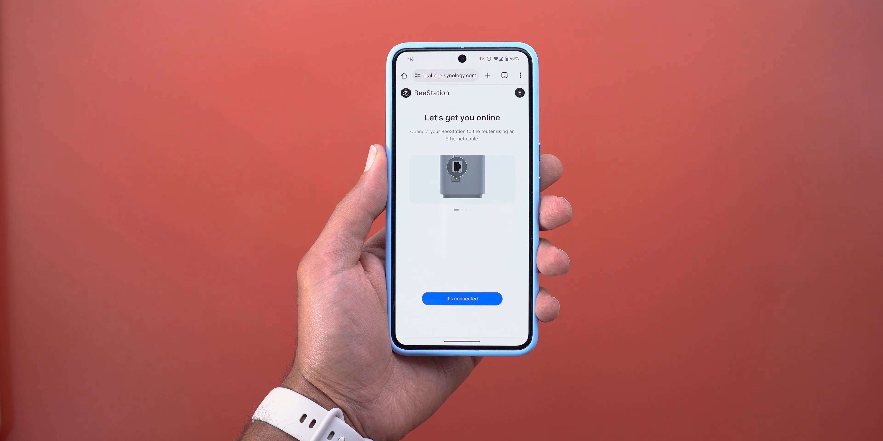
Confirm the BeeStation is connected and powered on, then name the device.
click(461, 299)
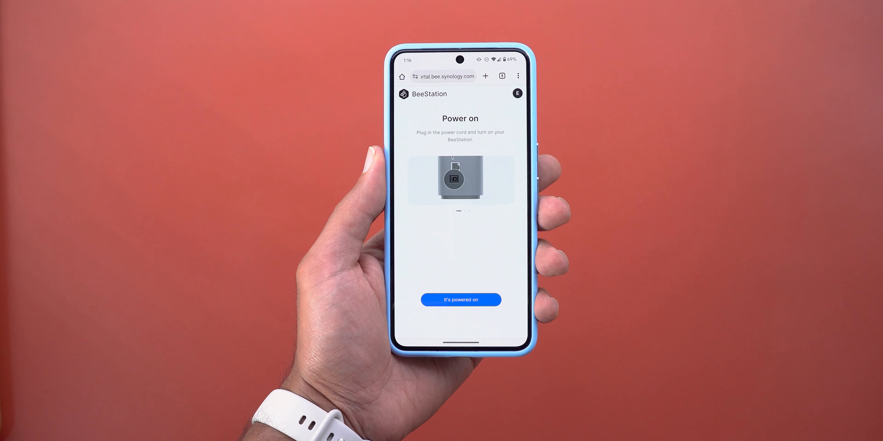
click(460, 299)
text(Emad's BeeSta)
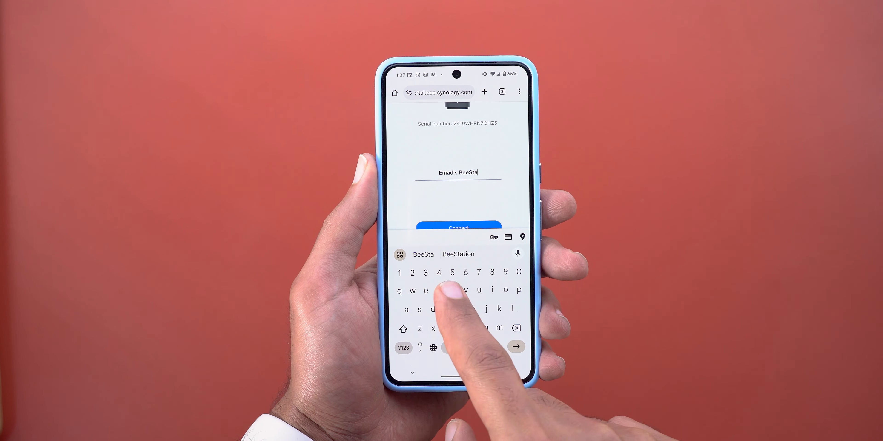
click(458, 227)
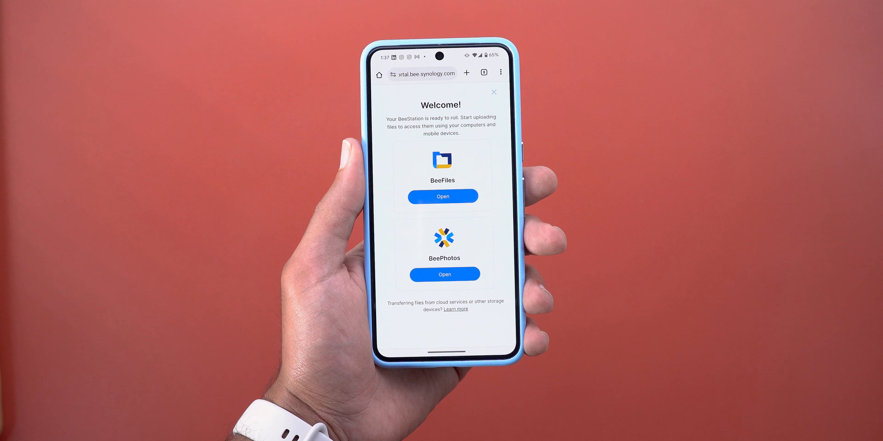
Open BeePhotos, sign in with the Synology account and allow background running.
click(444, 274)
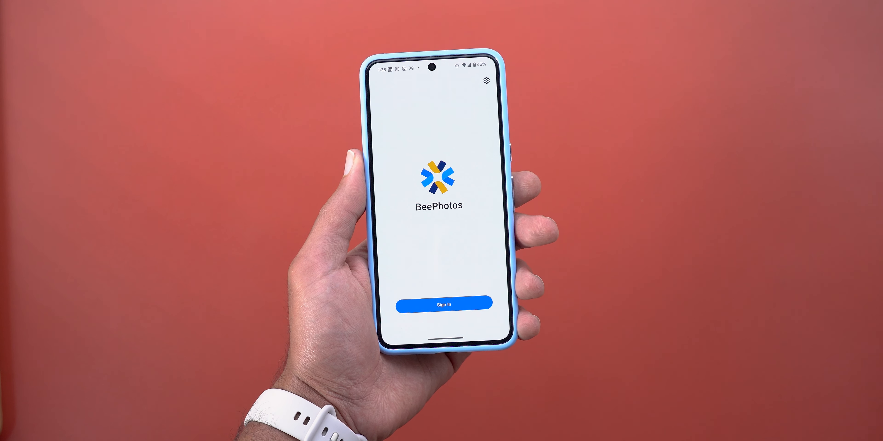
click(443, 304)
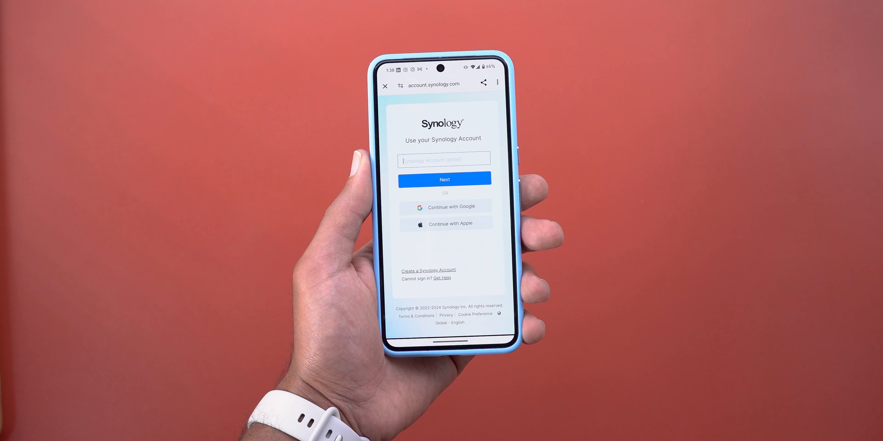
click(444, 206)
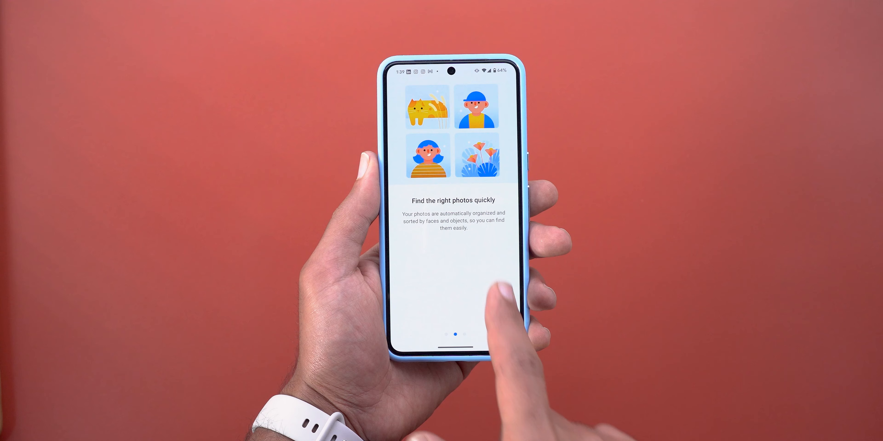
click(451, 311)
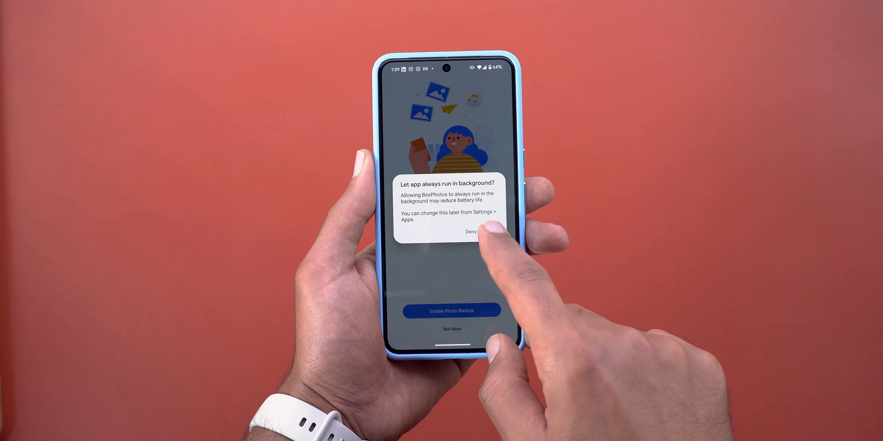
click(470, 231)
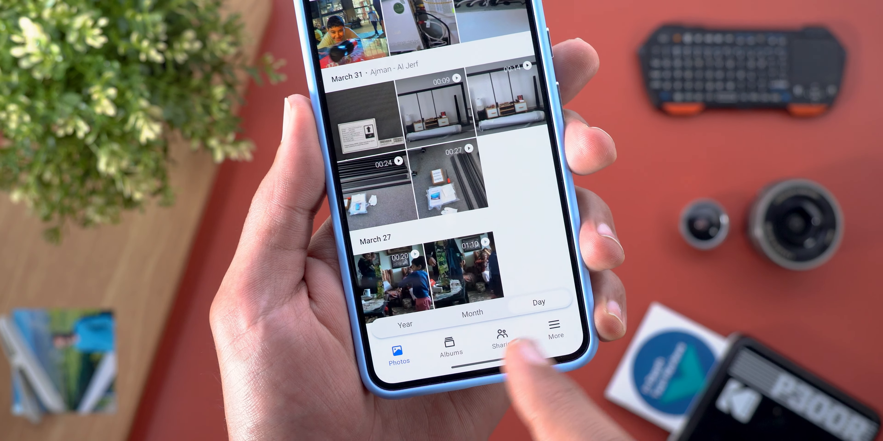
Group the timeline by day and open the People collection under Albums.
scroll(down, 3)
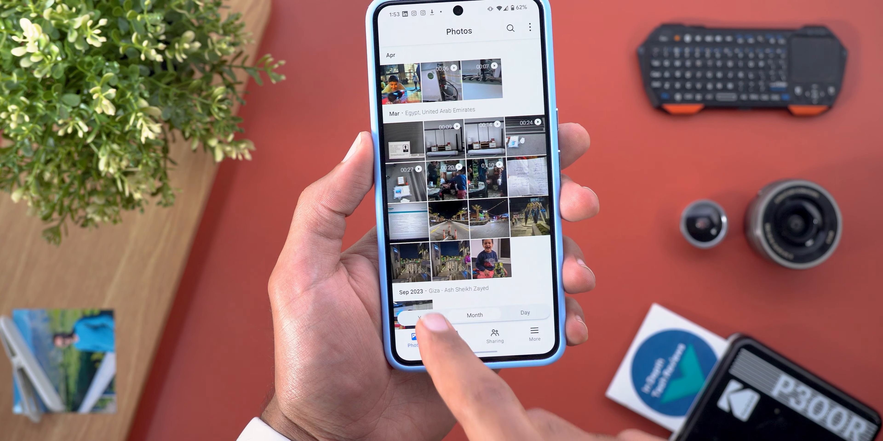
click(415, 314)
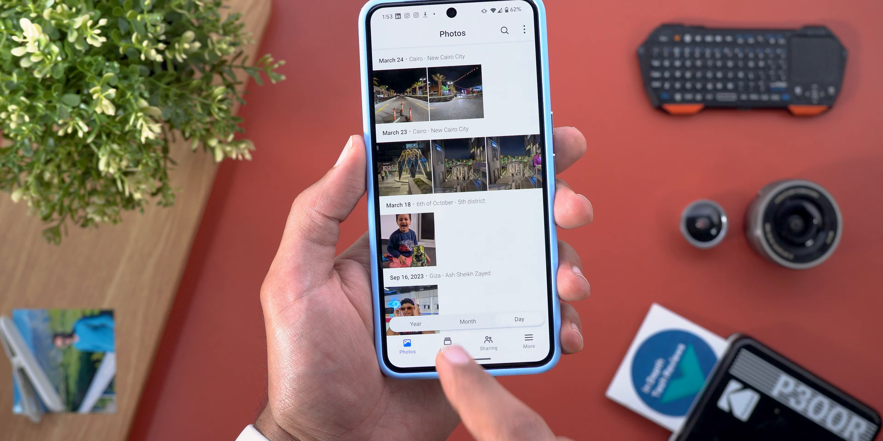
click(447, 344)
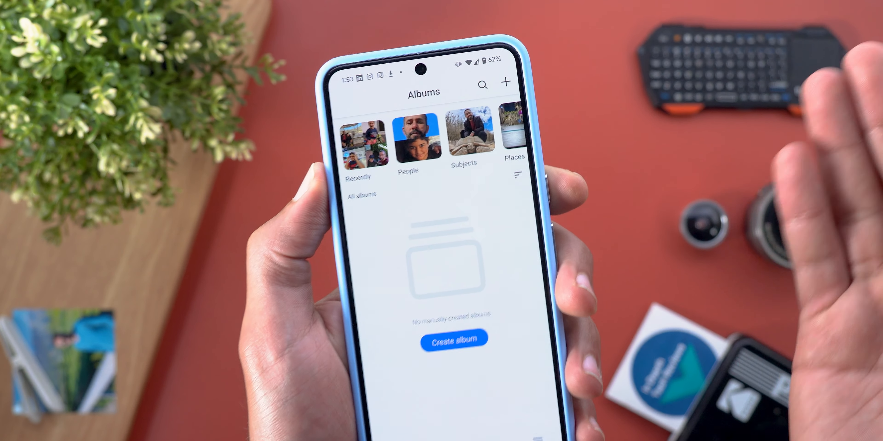
click(407, 141)
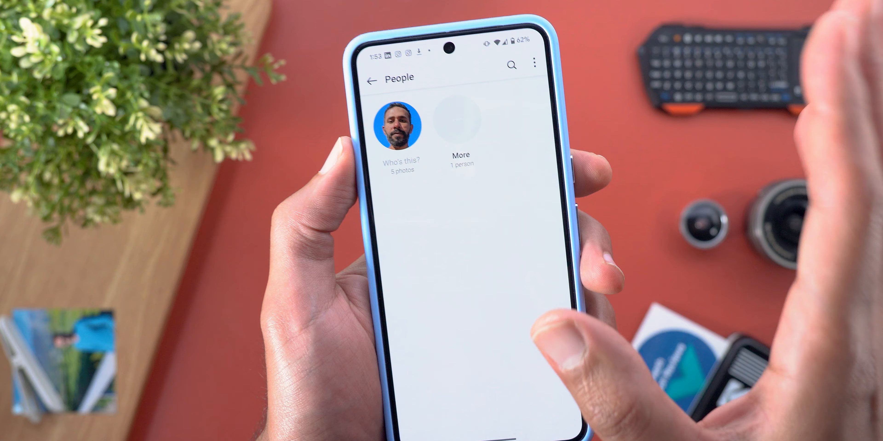
View the first recognised face, go back and view the second face's photos.
click(399, 125)
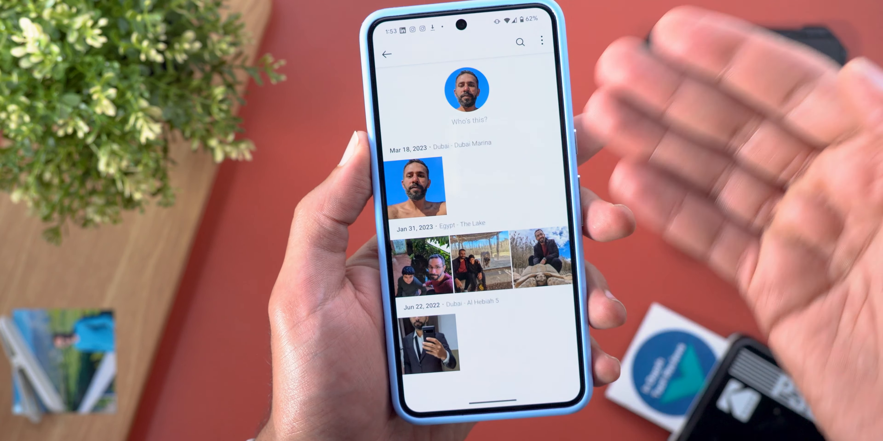
click(387, 55)
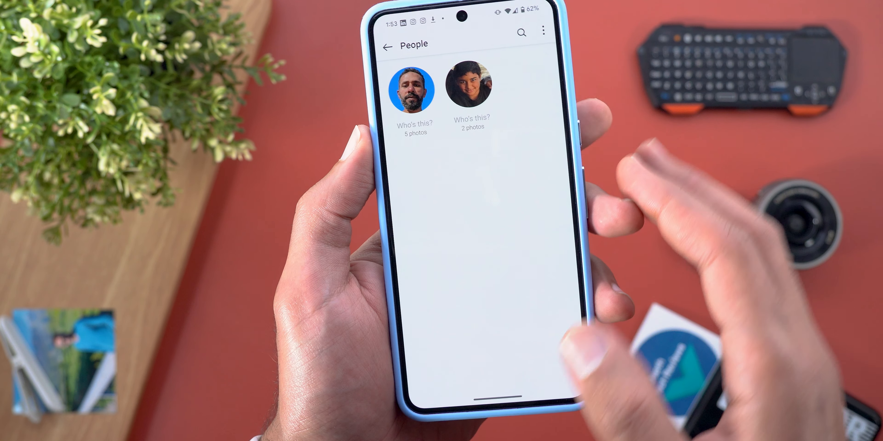
click(472, 88)
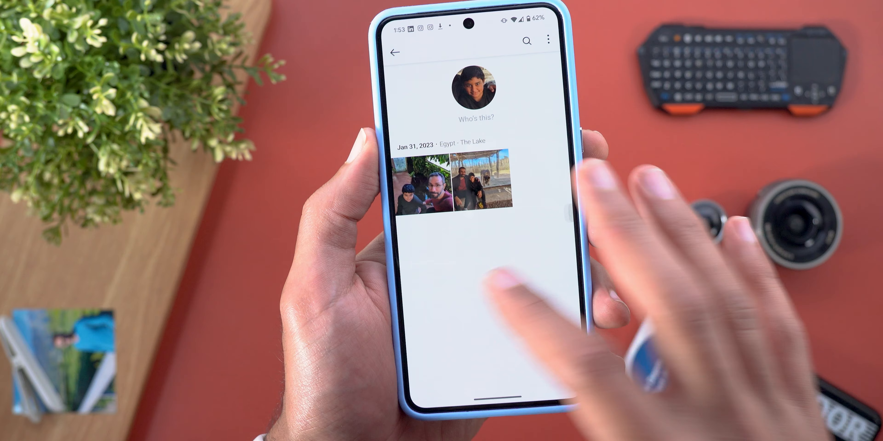
scroll(down, 3)
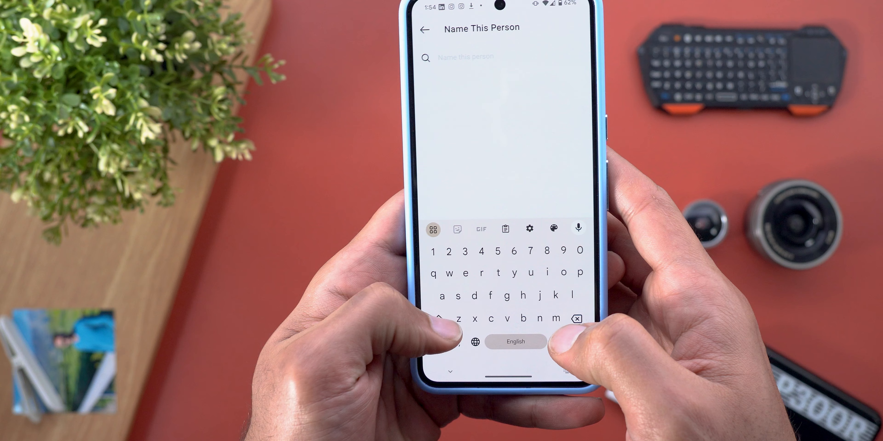
Name the recognised face 'Emad' and return to the albums overview.
text(Emad)
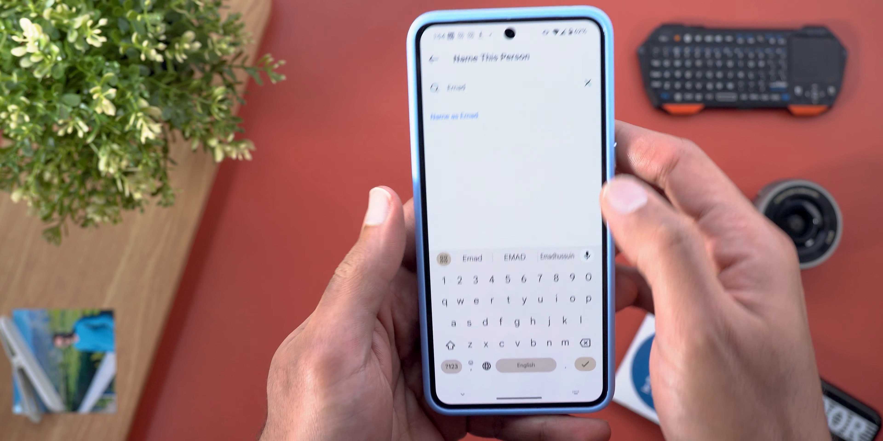
click(587, 364)
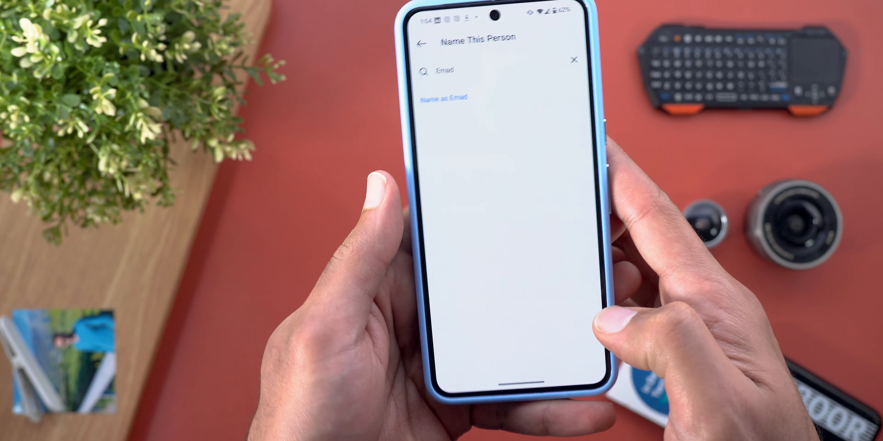
click(444, 97)
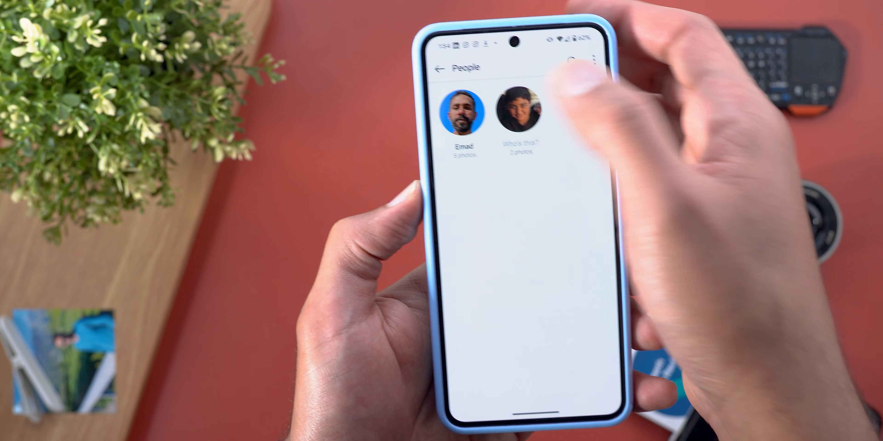
click(438, 67)
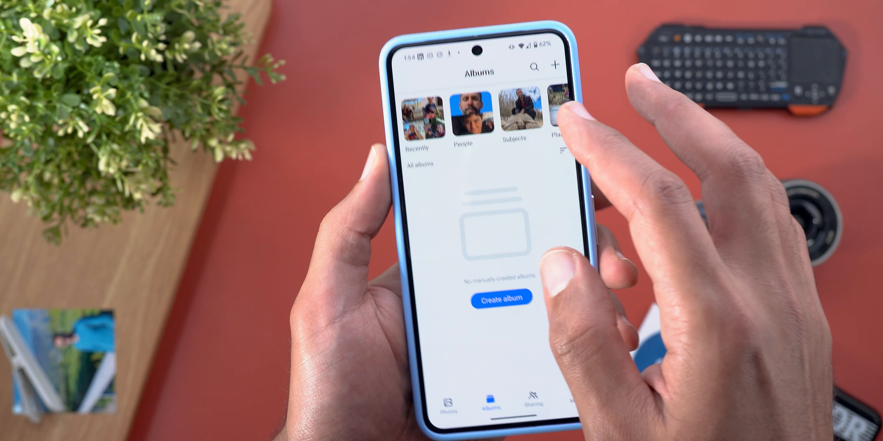
click(513, 113)
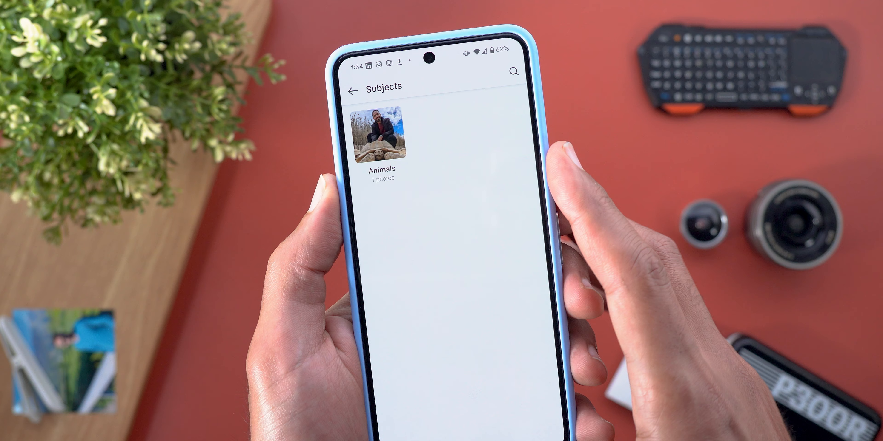
click(354, 90)
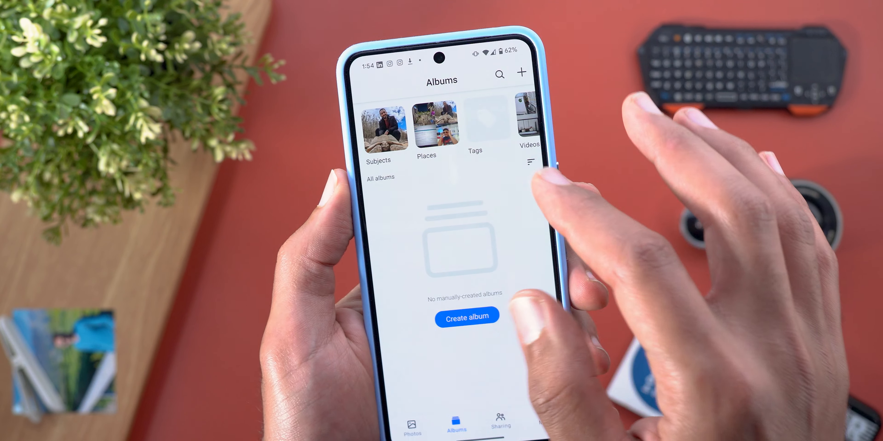
click(426, 124)
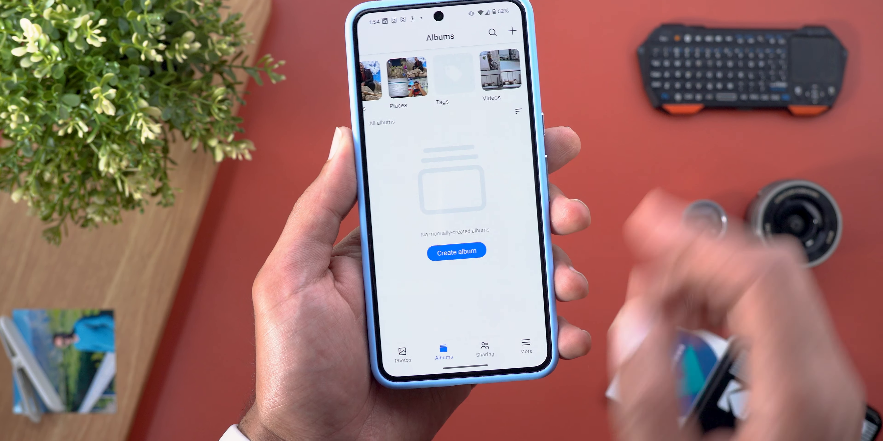
click(484, 349)
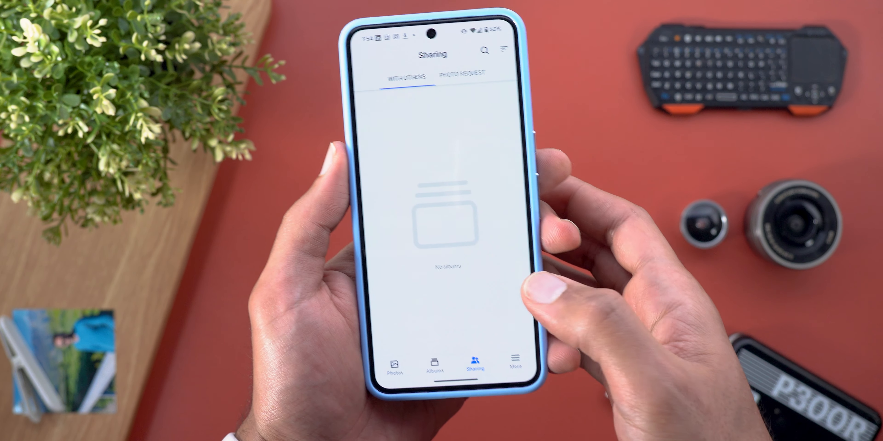
click(428, 366)
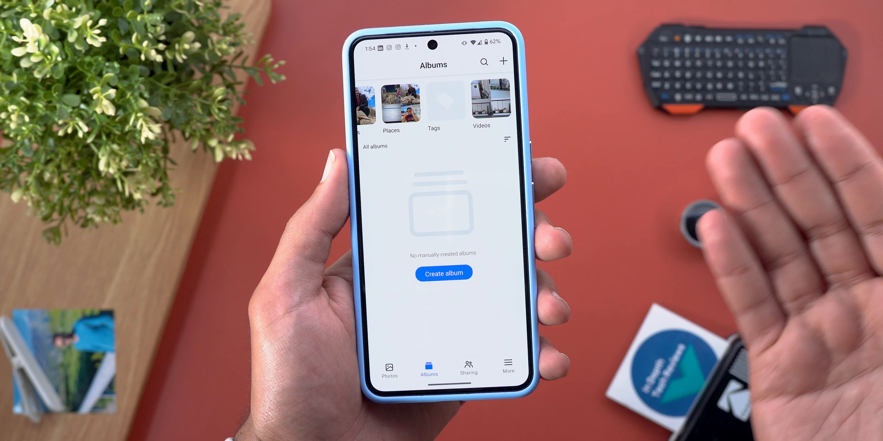
click(507, 365)
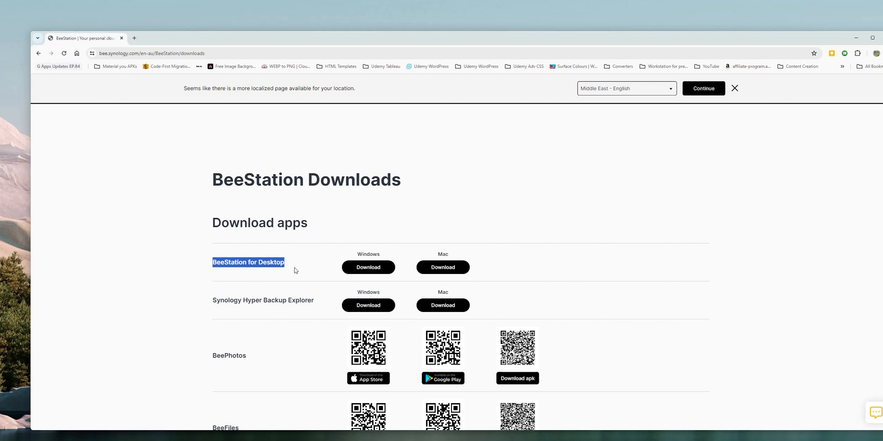
mouse_move(368, 268)
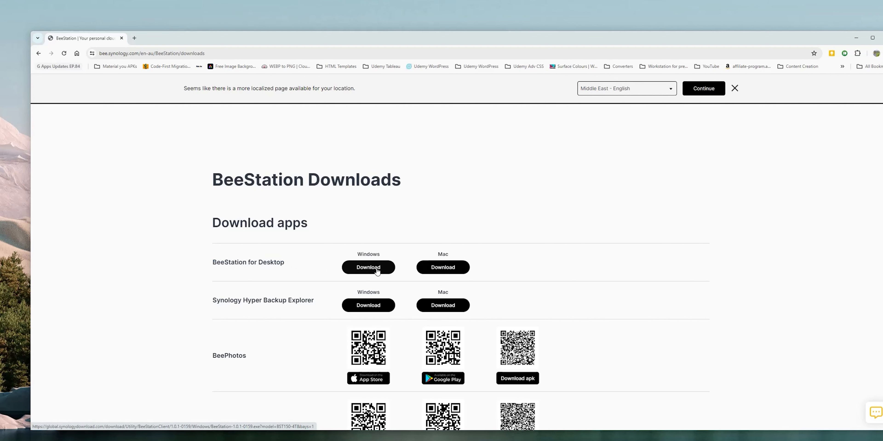
Download the Windows BeeStation for Desktop installer into the Downloads folder.
click(368, 268)
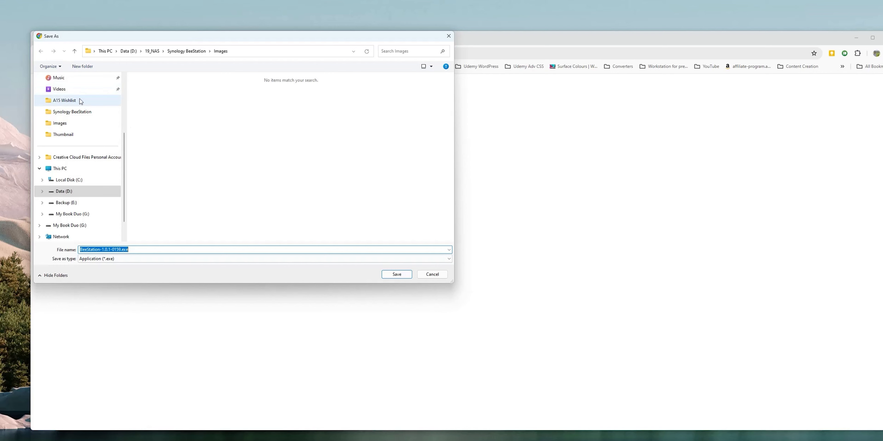
click(63, 136)
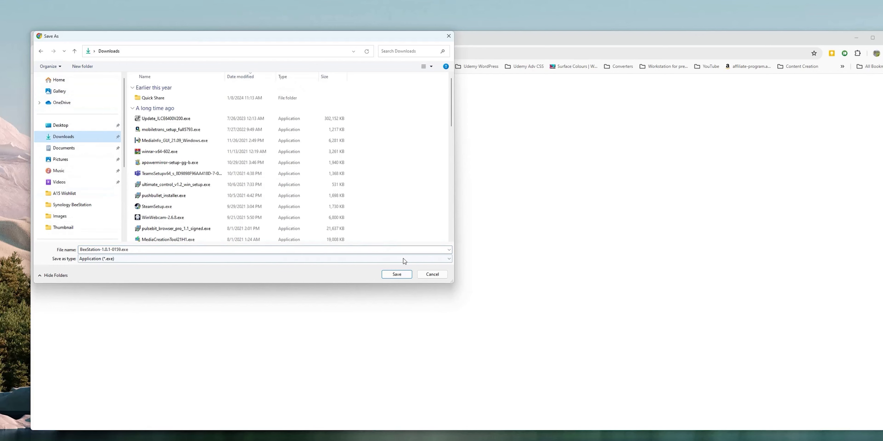
click(397, 274)
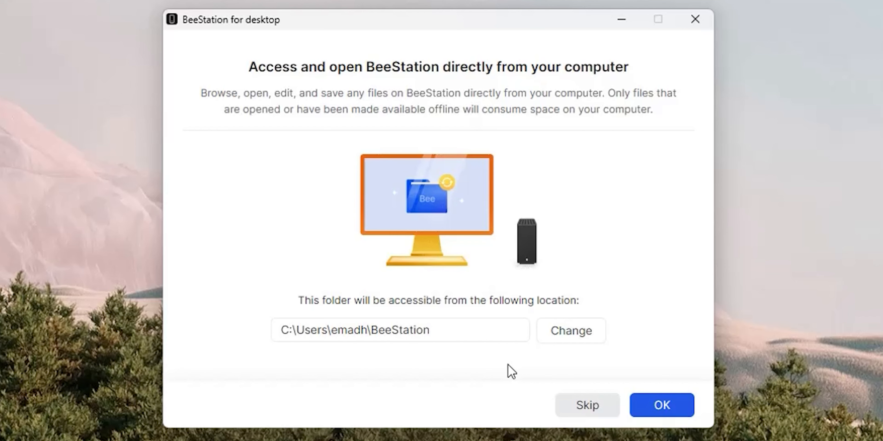
Accept the default local BeeStation folder, check sync notifications and open the folder.
click(661, 406)
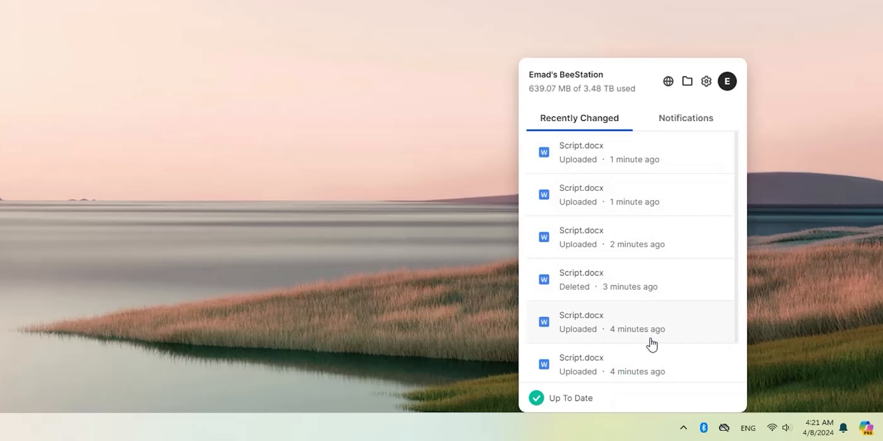
click(685, 118)
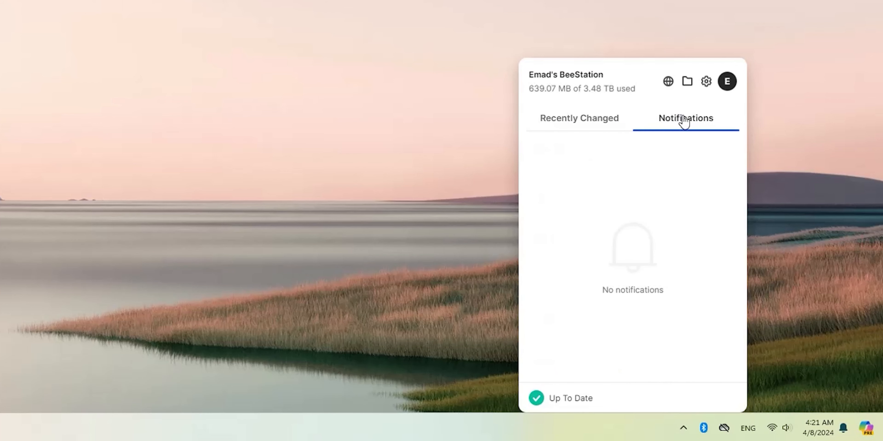
mouse_move(686, 81)
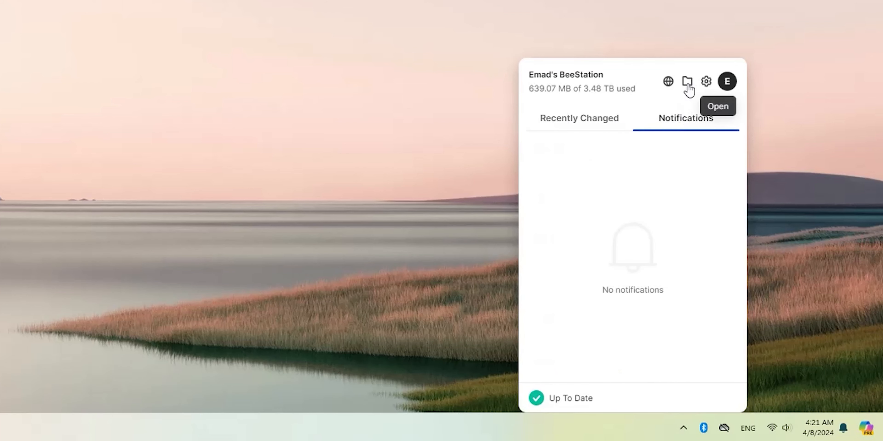
click(688, 82)
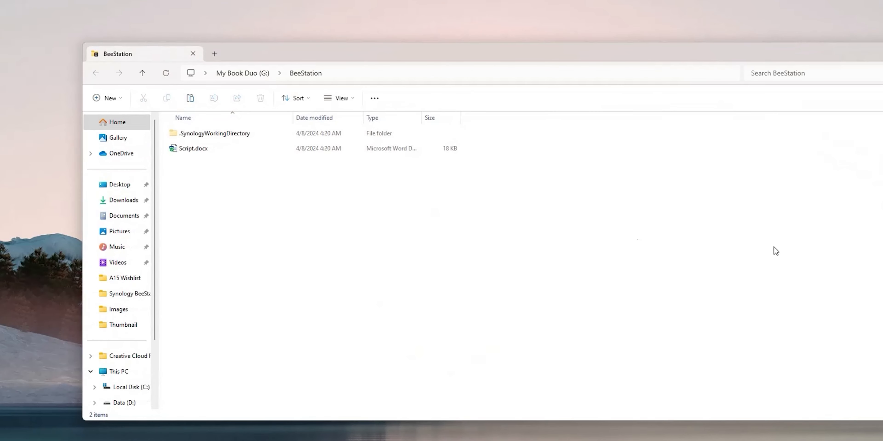
Open Script.docx from the local BeeStation folder in Word.
click(193, 148)
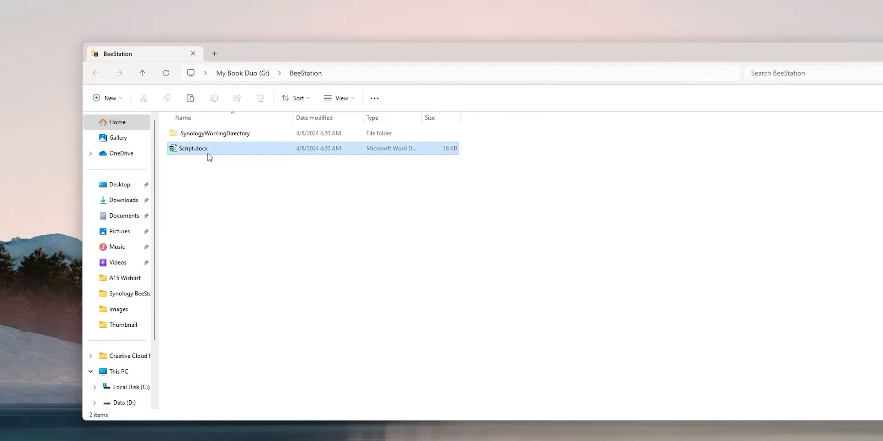
double_click(193, 148)
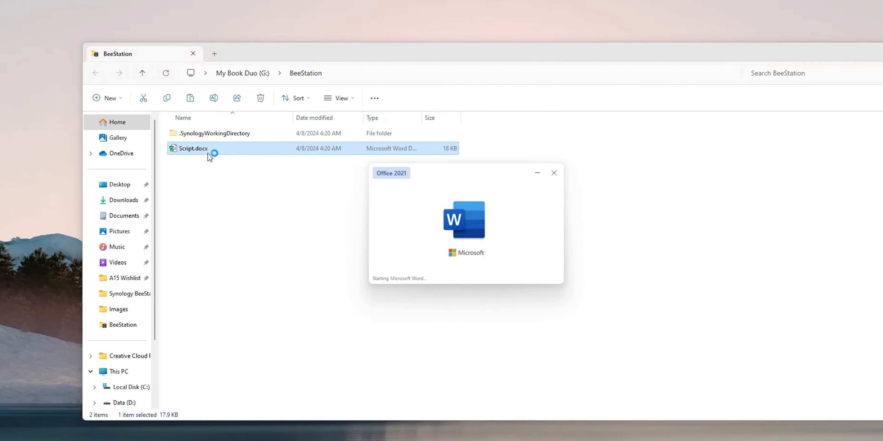
double_click(193, 148)
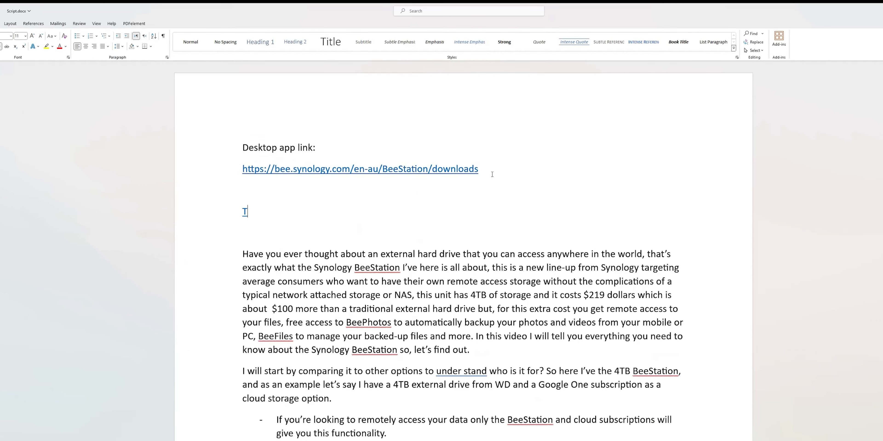
Type 'This is to test the 2 way sync' under the link in Script.docx.
text(his is to test the)
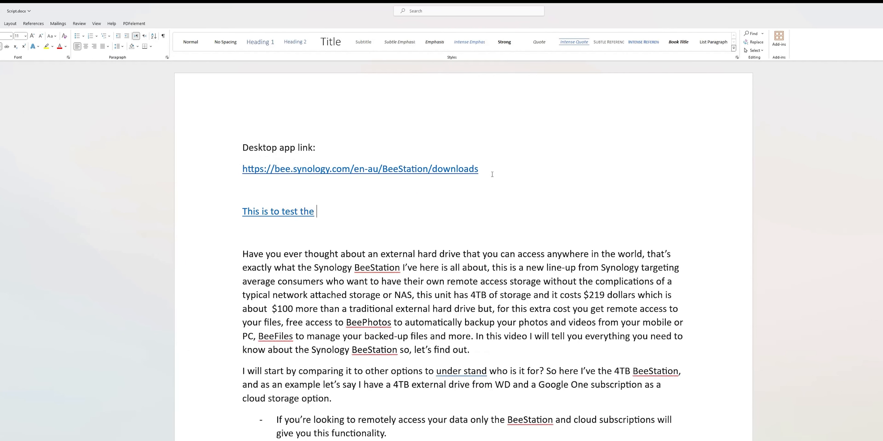
text(2 way sync)
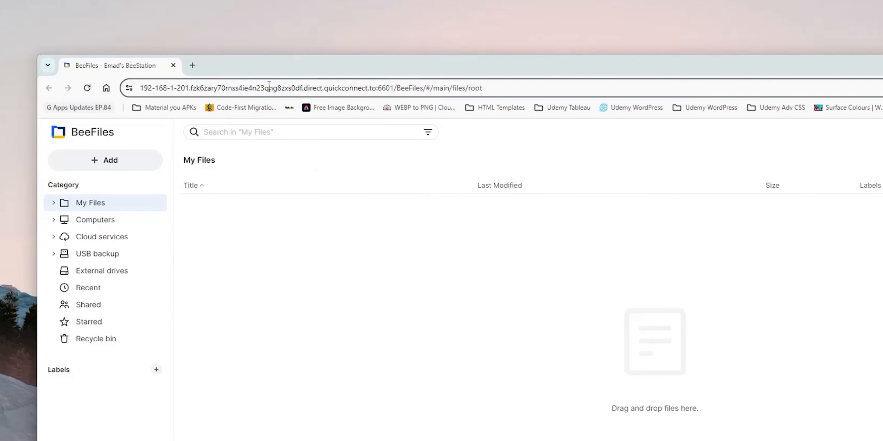
Preview the synced Script.docx under the DESKTOP-IVCL6TS computer to check the new line.
click(95, 220)
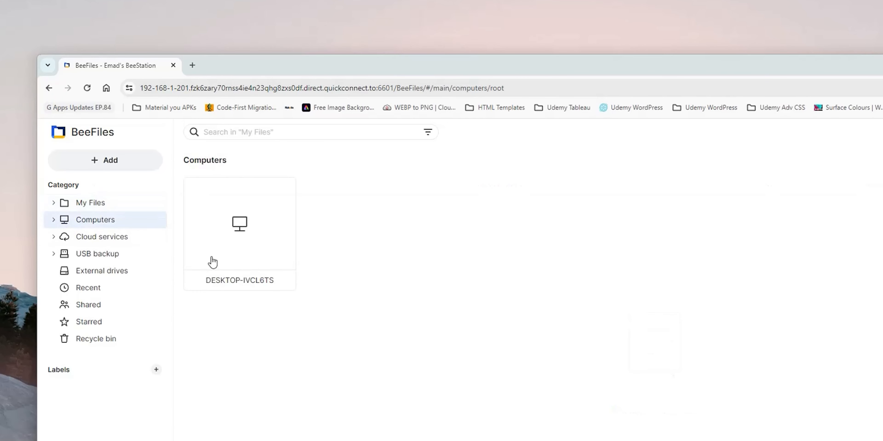
double_click(239, 223)
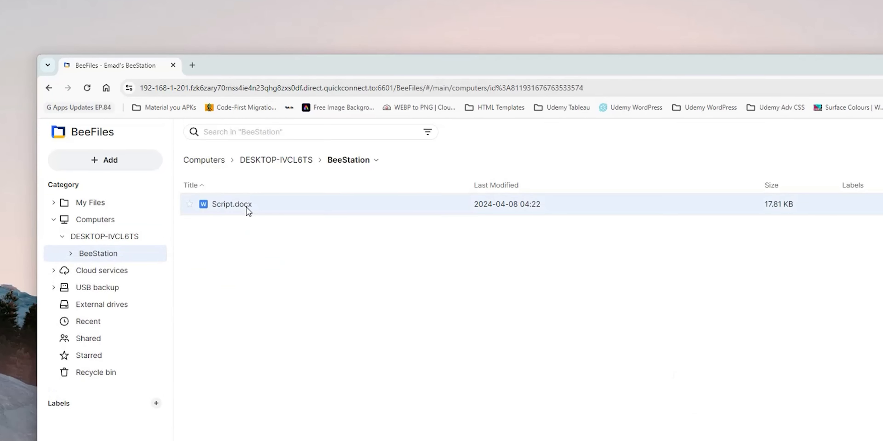
double_click(231, 204)
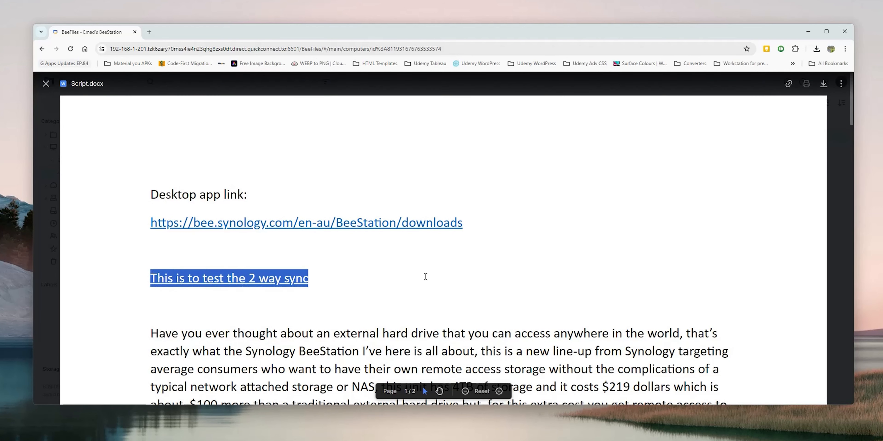
click(45, 84)
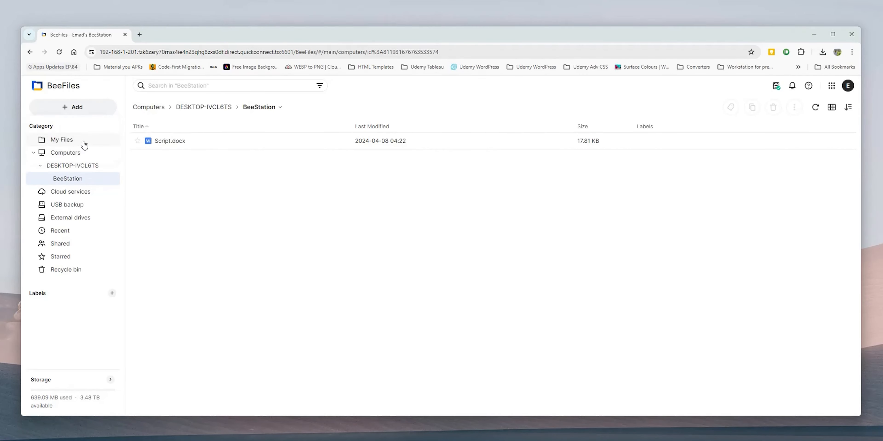
Return to My Files and close the video preview.
click(776, 85)
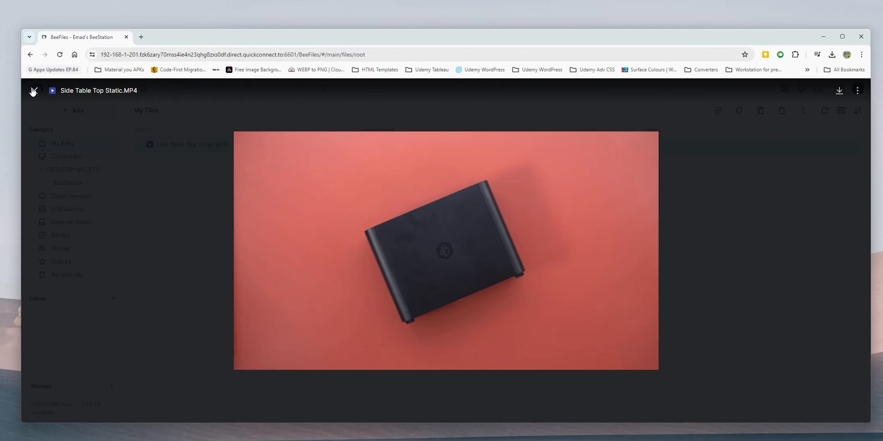
click(33, 90)
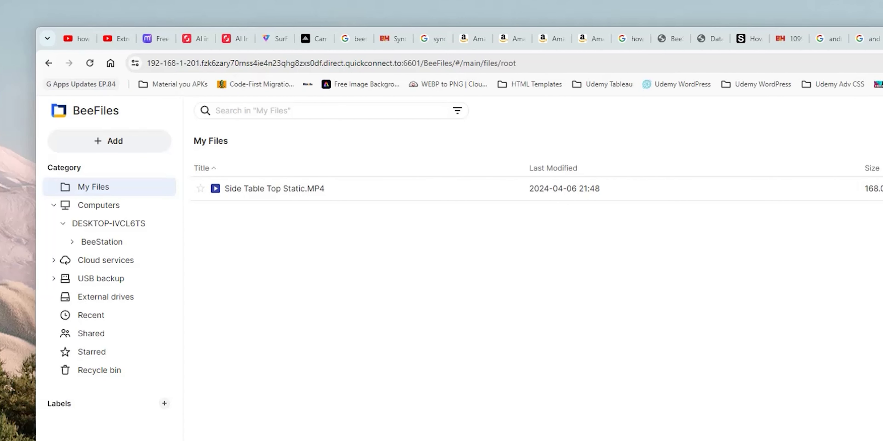
Connect Microsoft OneDrive under Cloud services with two-way sync direction.
click(105, 261)
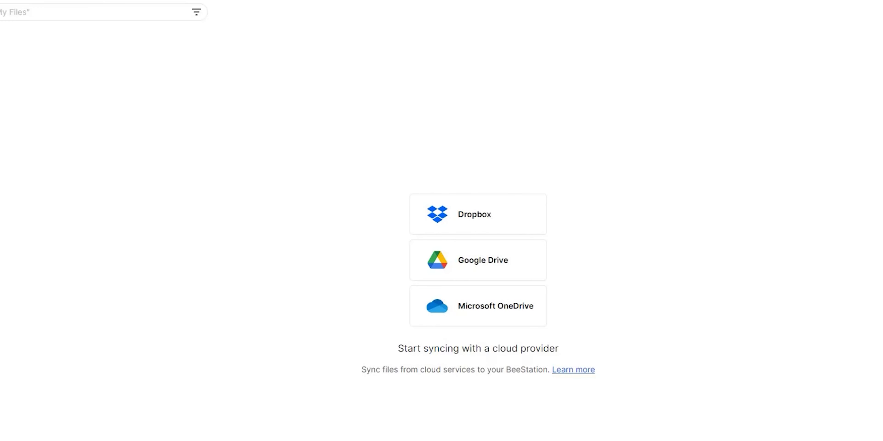
mouse_move(484, 325)
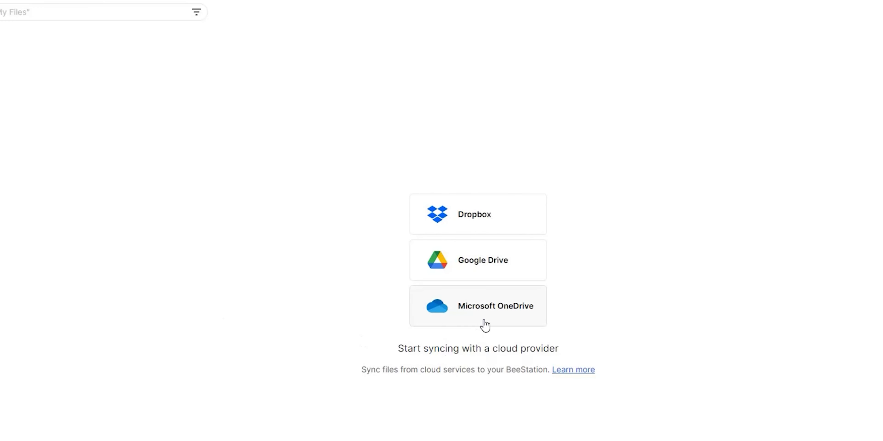
click(477, 306)
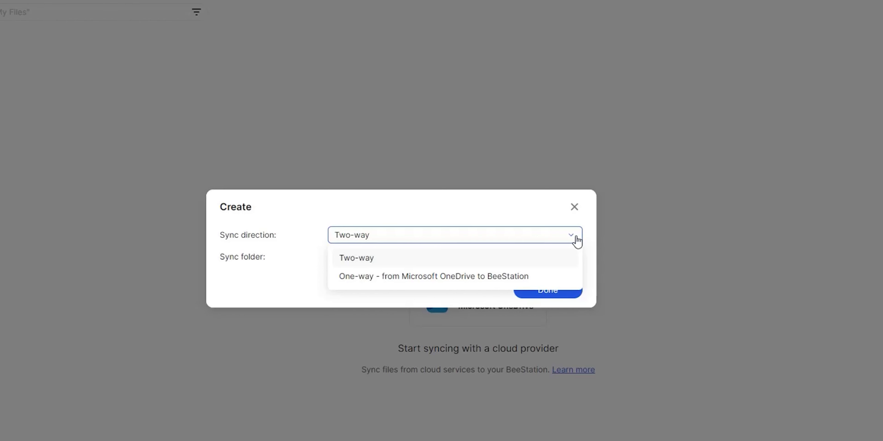
click(574, 207)
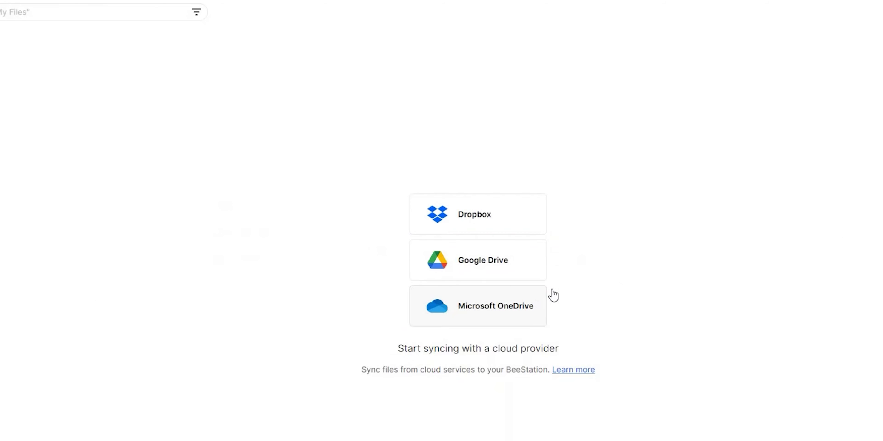
click(476, 306)
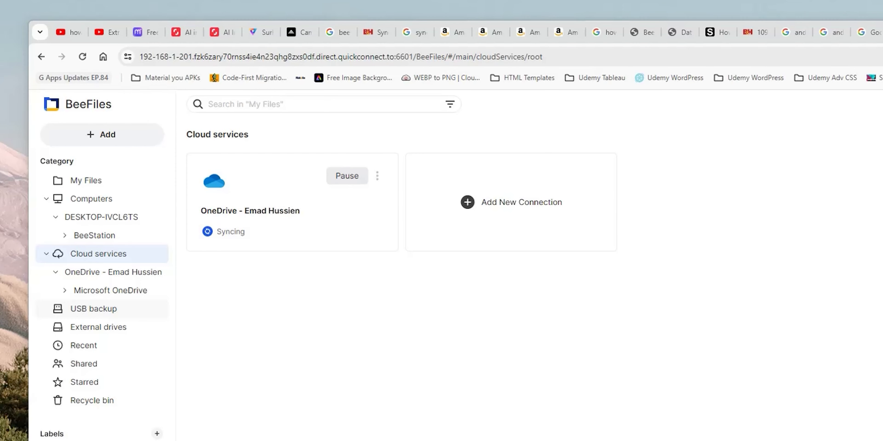
Create a USB backup from the DT R400 drive with Auto backup on plug-in enabled.
click(93, 309)
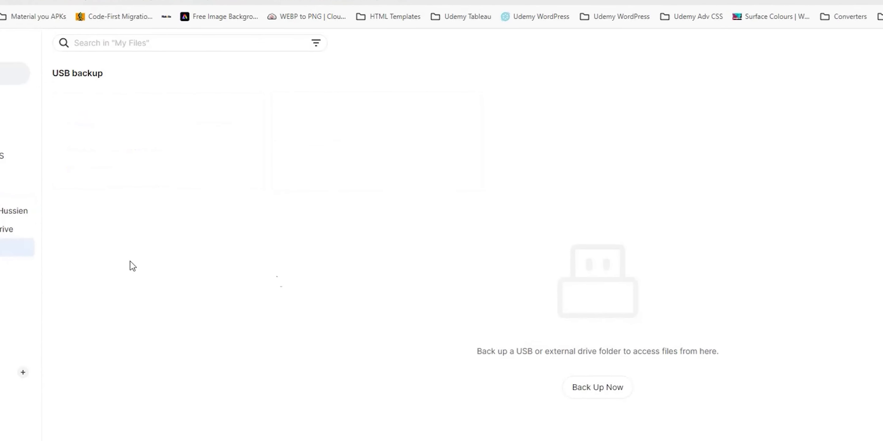
click(596, 387)
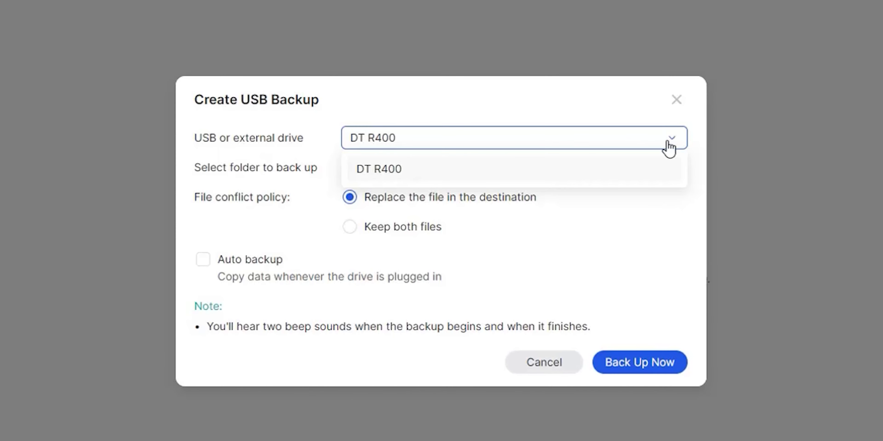
click(380, 169)
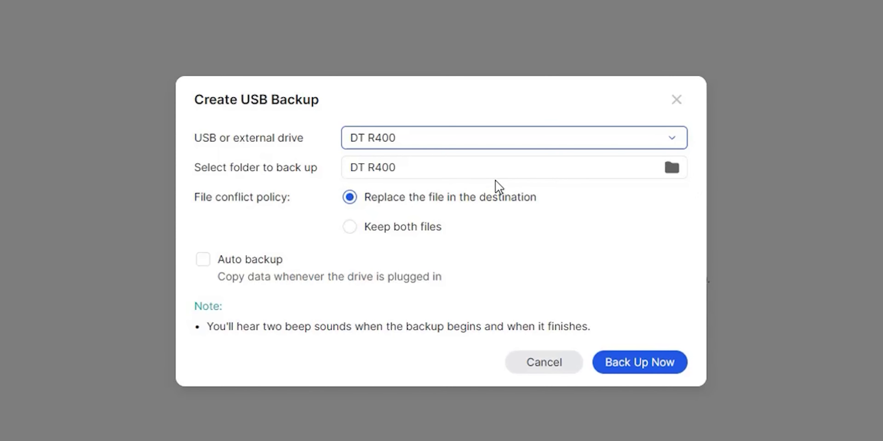
click(672, 167)
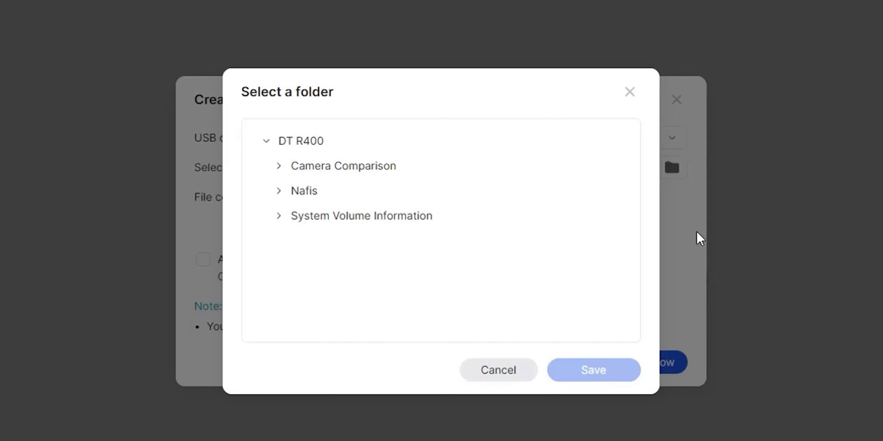
click(592, 369)
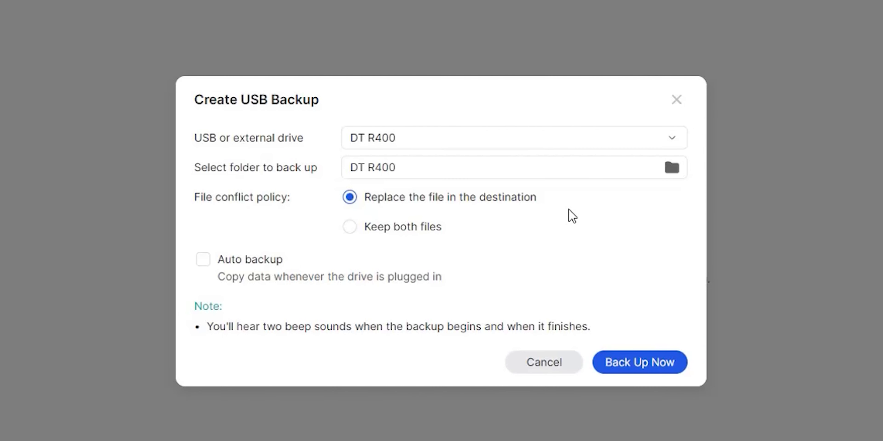
mouse_move(432, 231)
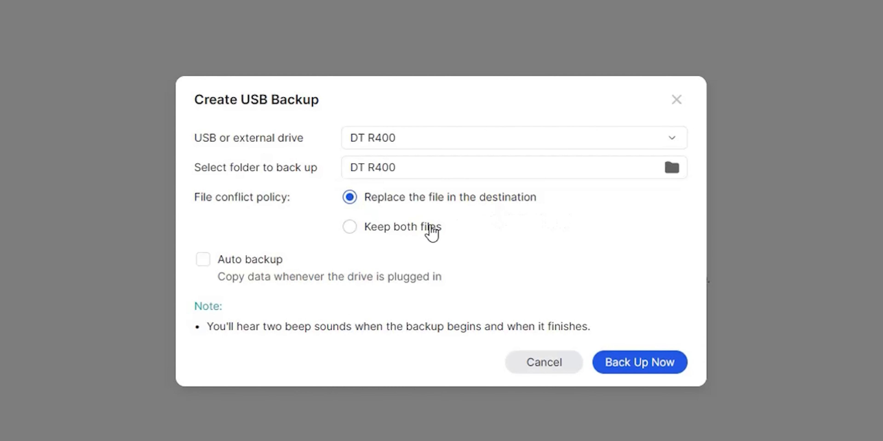
mouse_move(201, 272)
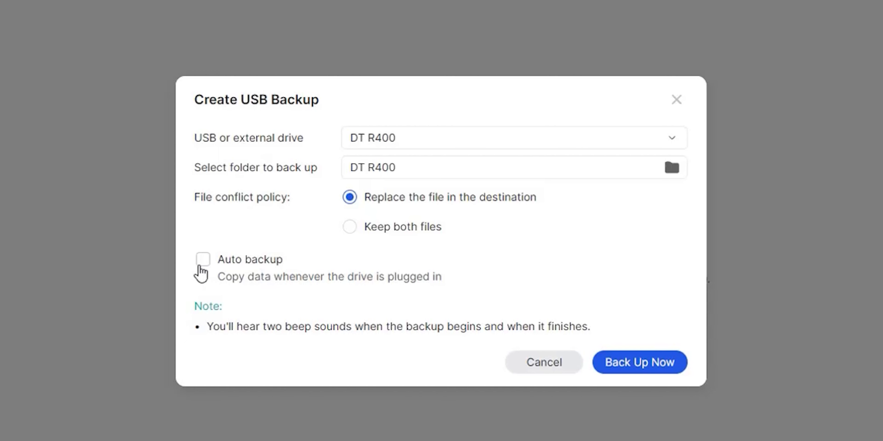
click(203, 259)
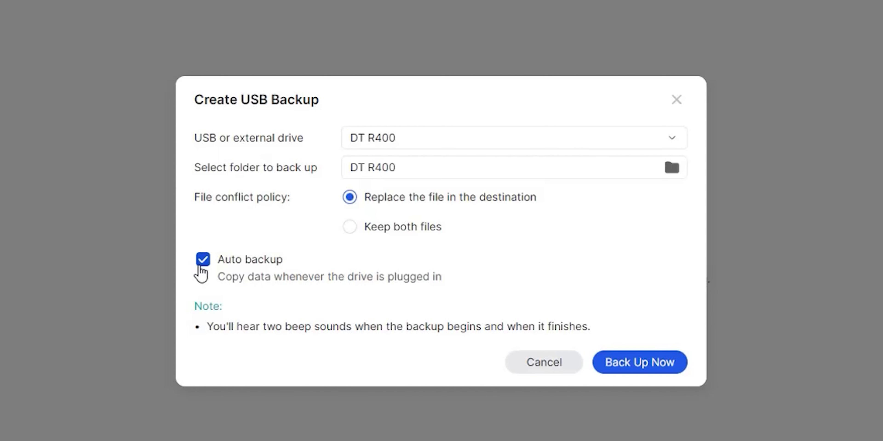
mouse_move(256, 347)
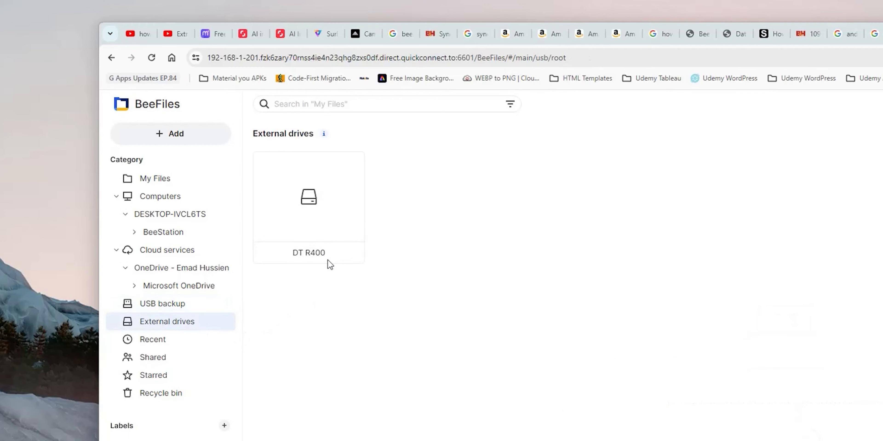
right_click(294, 248)
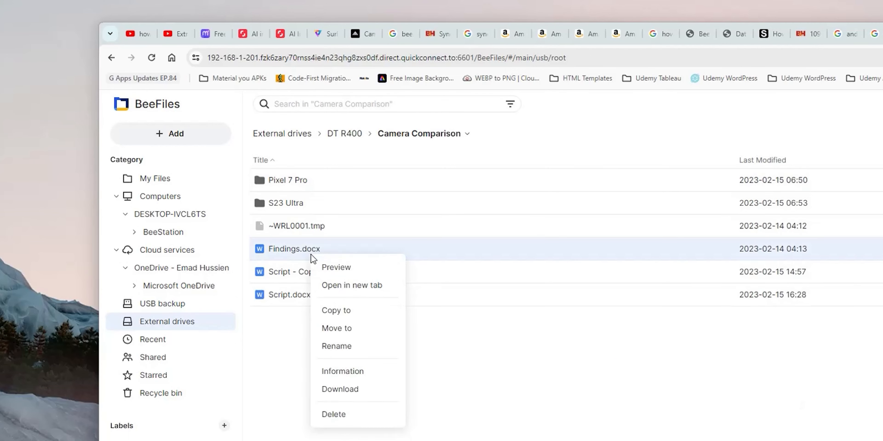
click(336, 311)
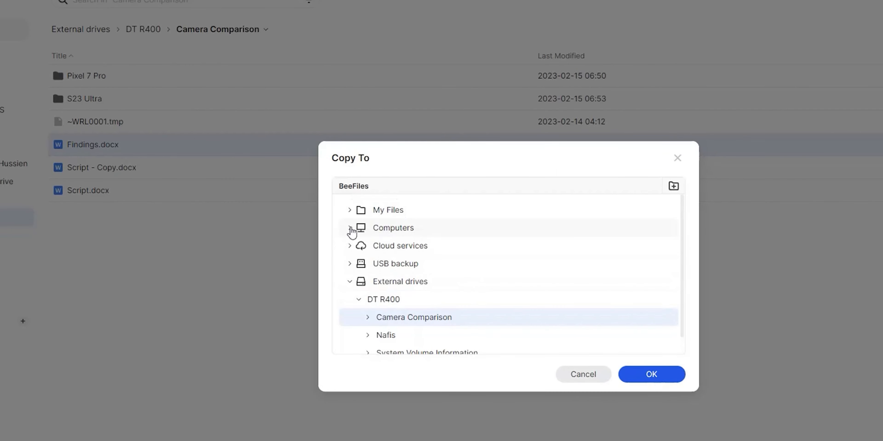
click(349, 228)
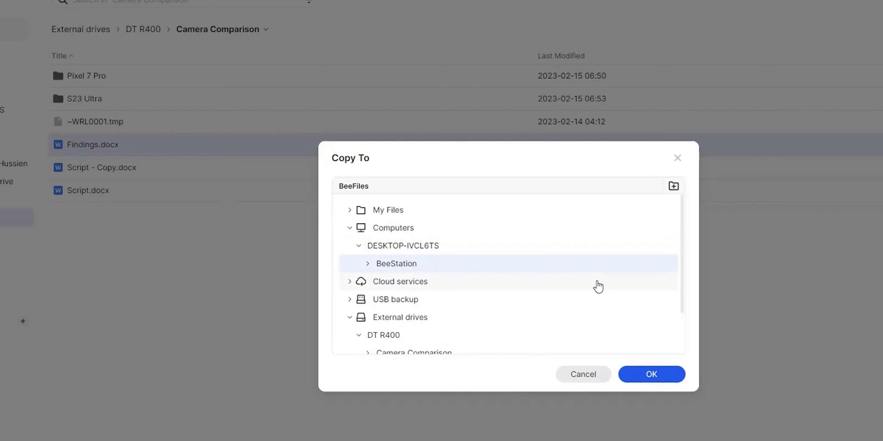
click(583, 374)
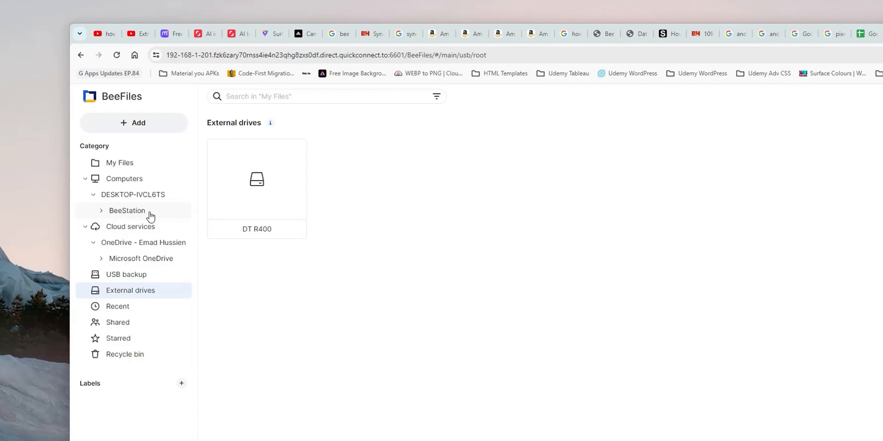
Enable a sharing link for Script.docx in the desktop's BeeStation folder and view its link protection options.
click(126, 210)
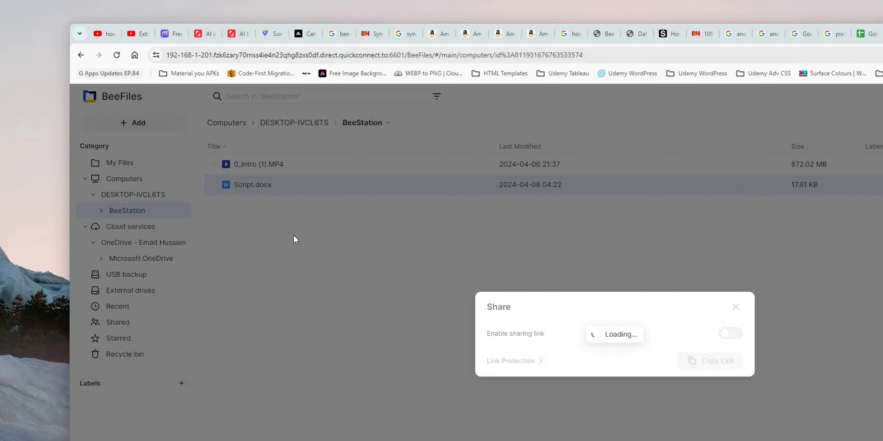
click(709, 360)
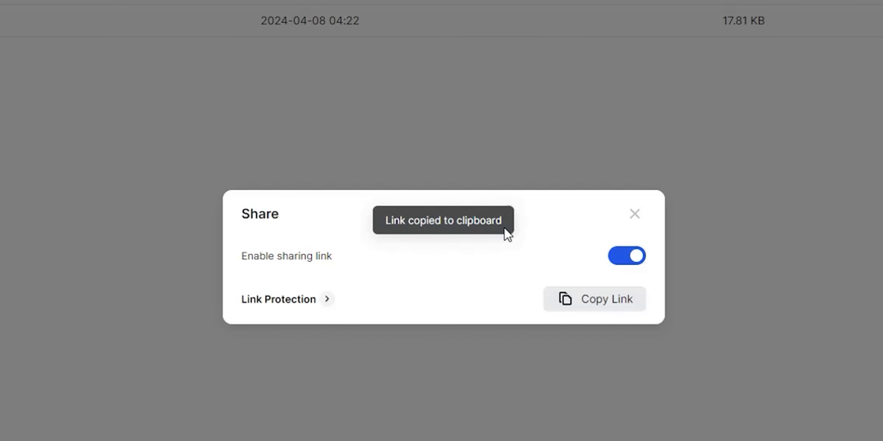
click(278, 299)
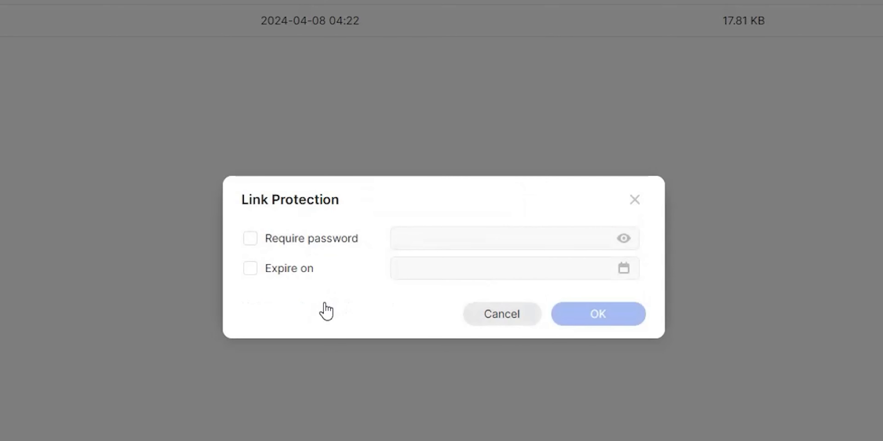
mouse_move(251, 271)
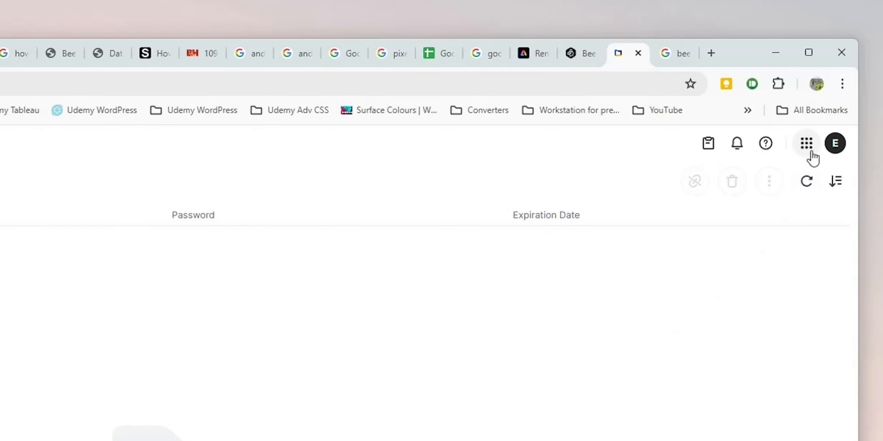
Launch System Settings from the apps grid and review the BeeStation's users.
click(806, 143)
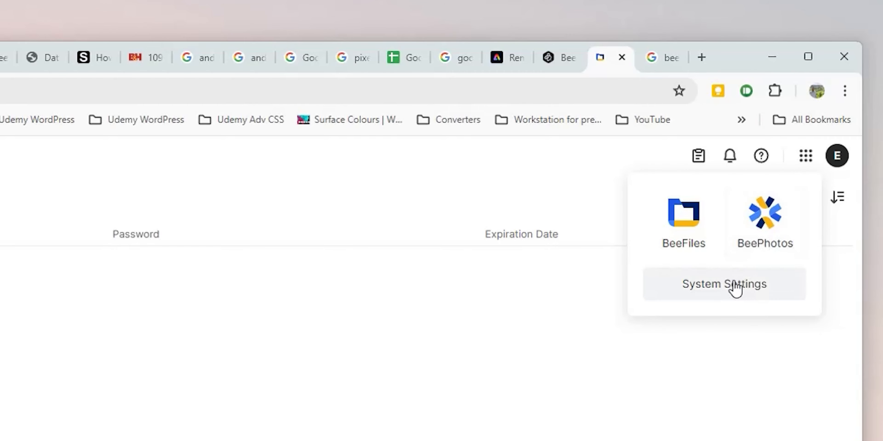
click(724, 283)
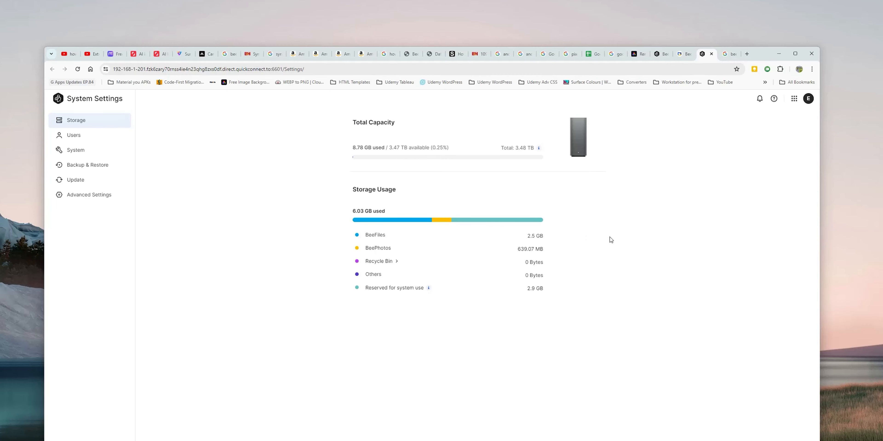
click(74, 135)
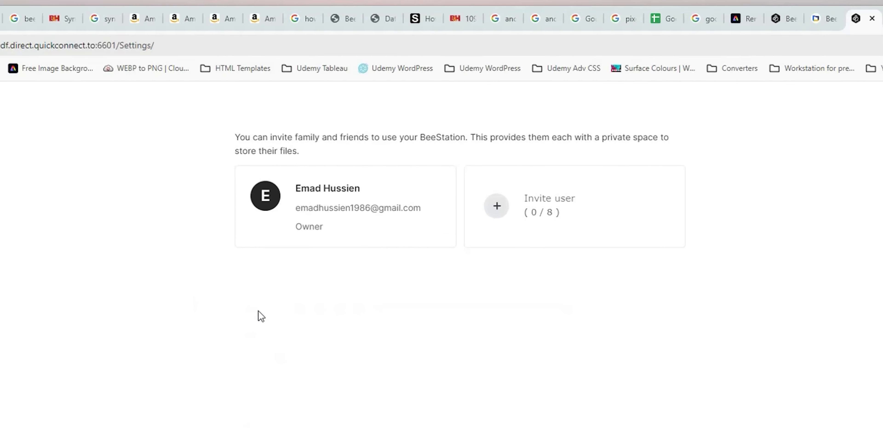
mouse_move(313, 327)
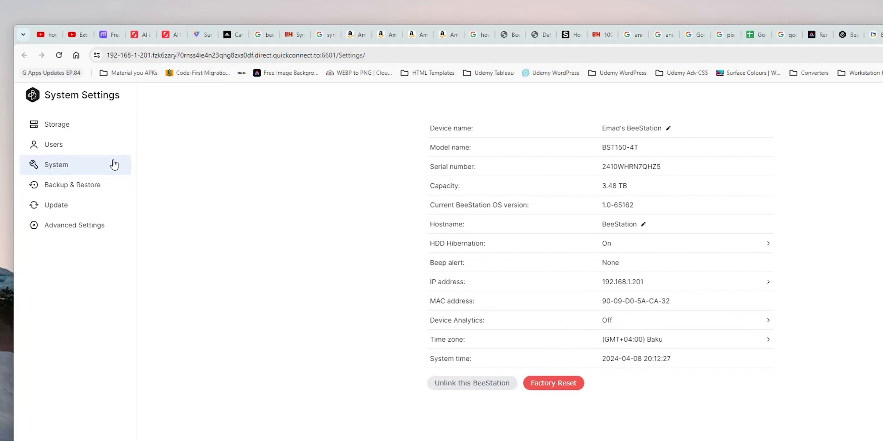
mouse_move(110, 184)
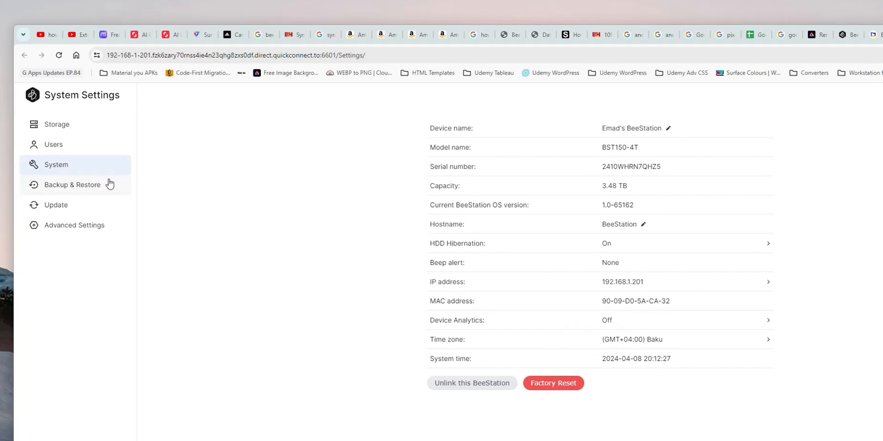
Review Backup & Restore and confirm the software update status is up to date.
click(72, 185)
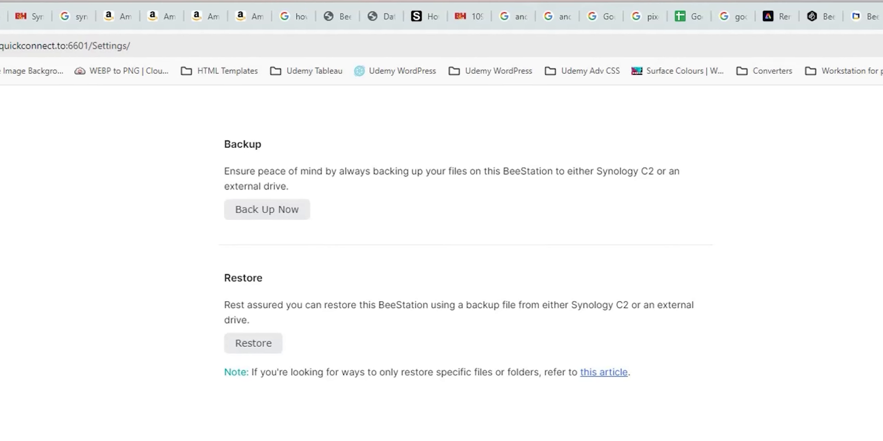
click(51, 243)
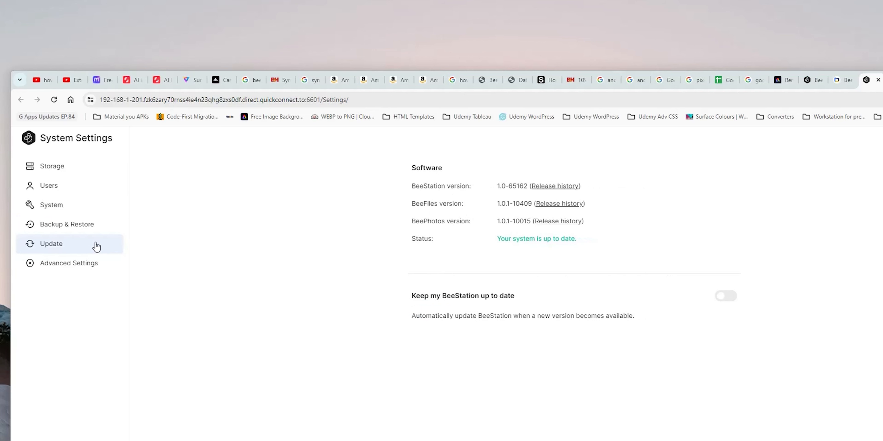
View Advanced Settings including the Synology Technical Support page before loading 192.168.1.201.
click(68, 263)
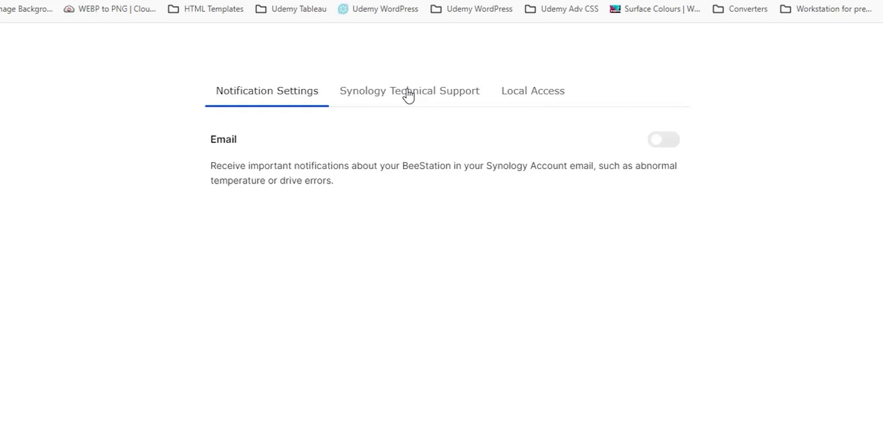
click(532, 91)
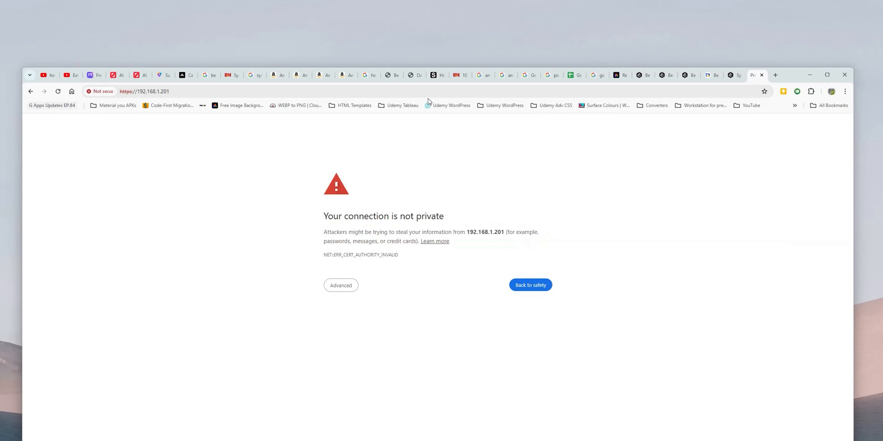
Proceed past the certificate warning to 192.168.1.201 and sign in with the local account.
click(340, 285)
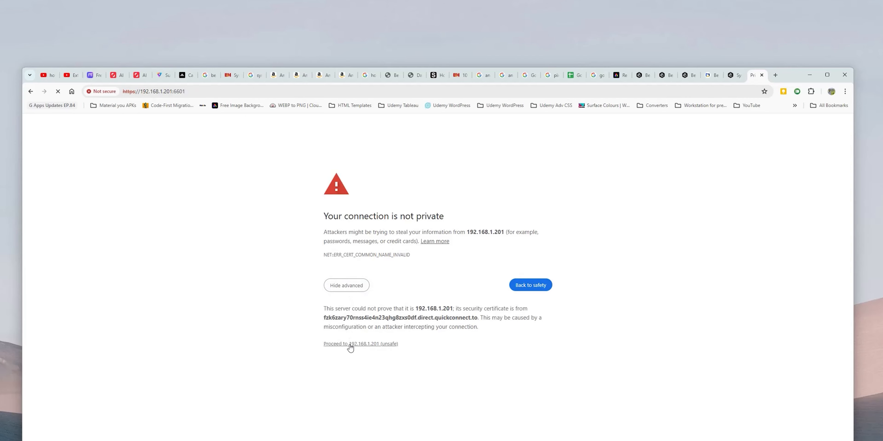
click(361, 343)
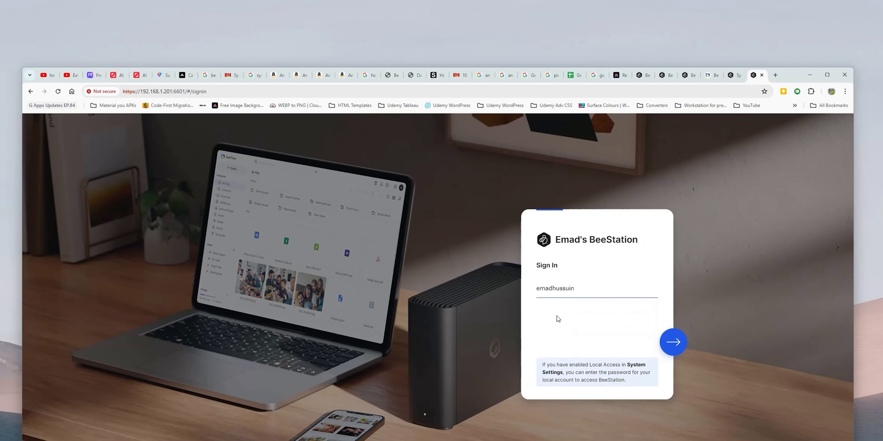
click(672, 342)
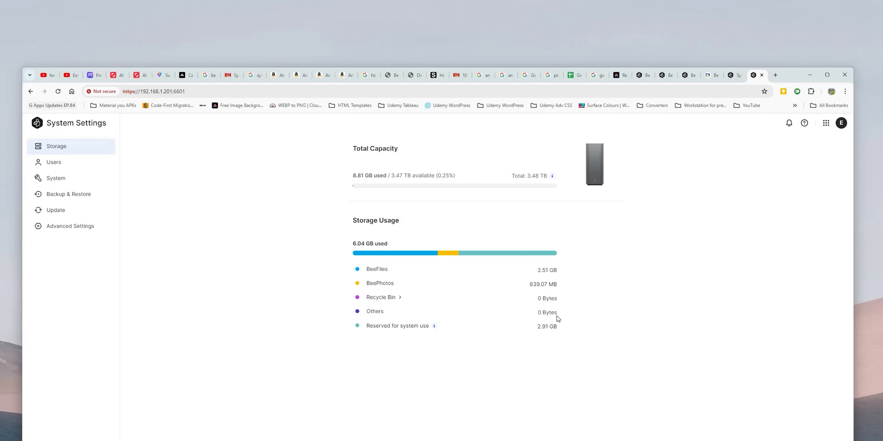
Enable Local Access network drive in Advanced Settings, acknowledging the photo upload warning.
click(70, 226)
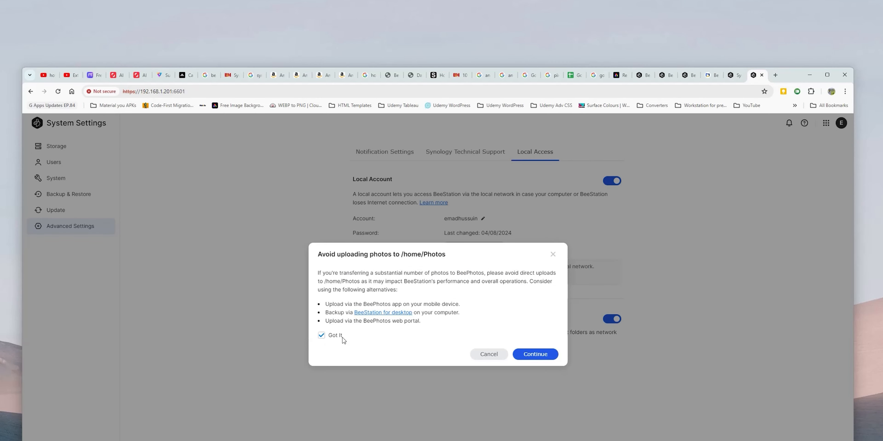
click(534, 354)
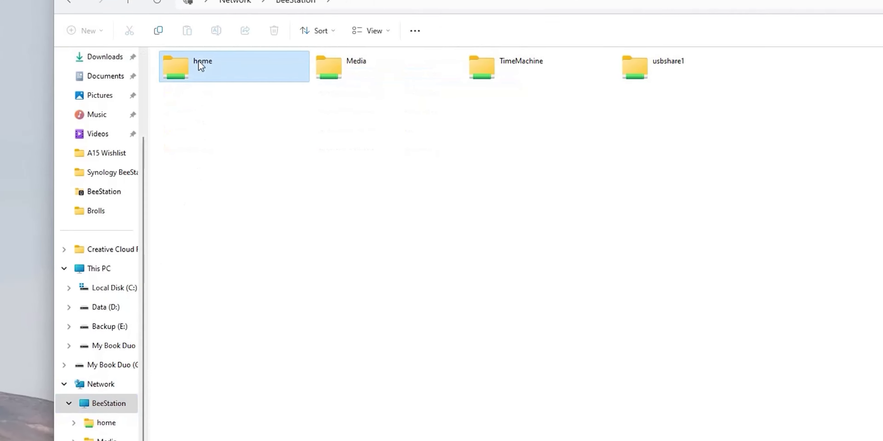
Browse the BeeStation home share into the Computers backup folder.
double_click(201, 61)
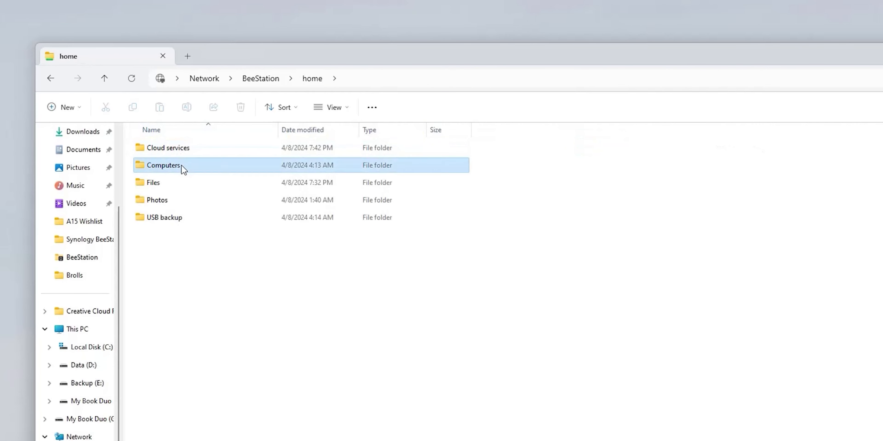
double_click(164, 165)
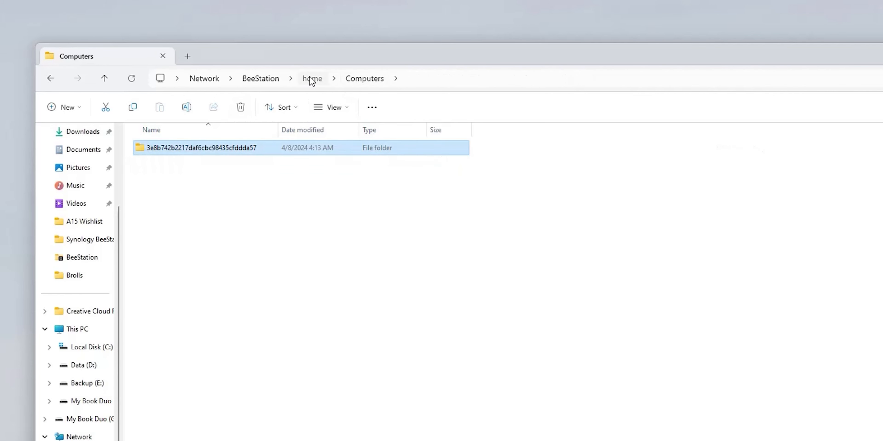
Return to home and drill into the Pixel 8 Pro's DCIM mobile backup folder.
click(311, 78)
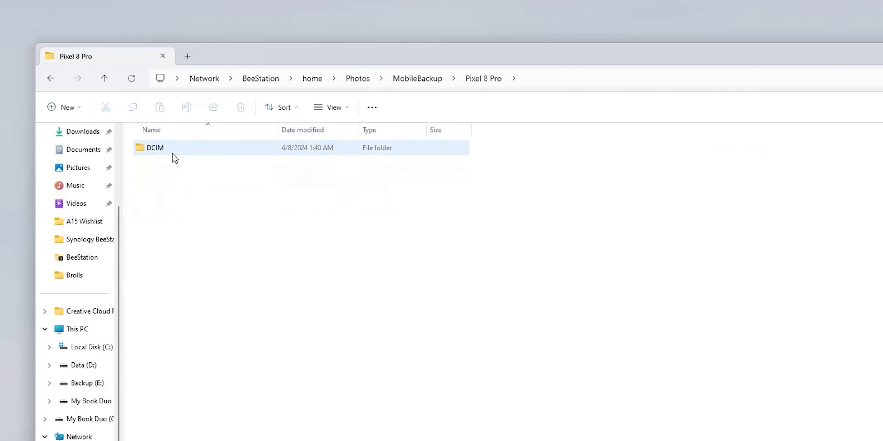
double_click(155, 148)
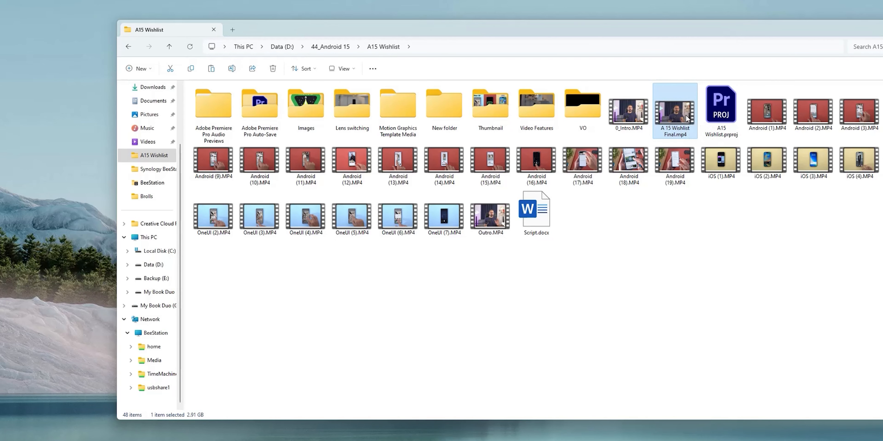
Go to the BeeStation home share and enter its Files folder holding Side Table Top Static.MP4.
click(155, 332)
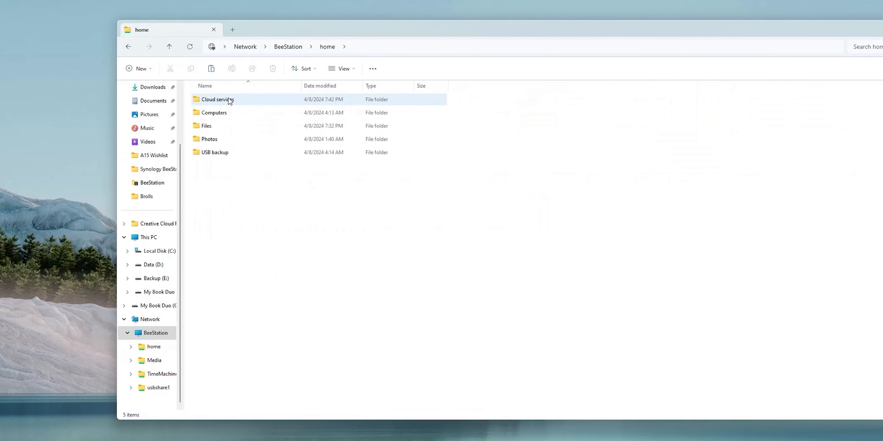
double_click(206, 126)
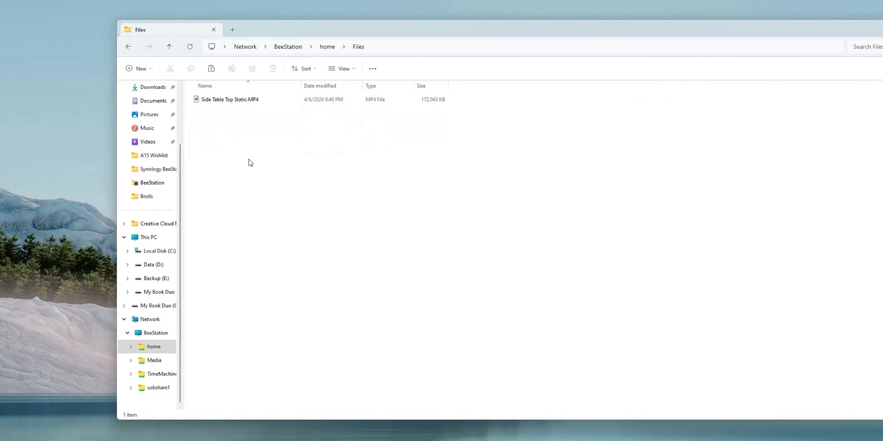